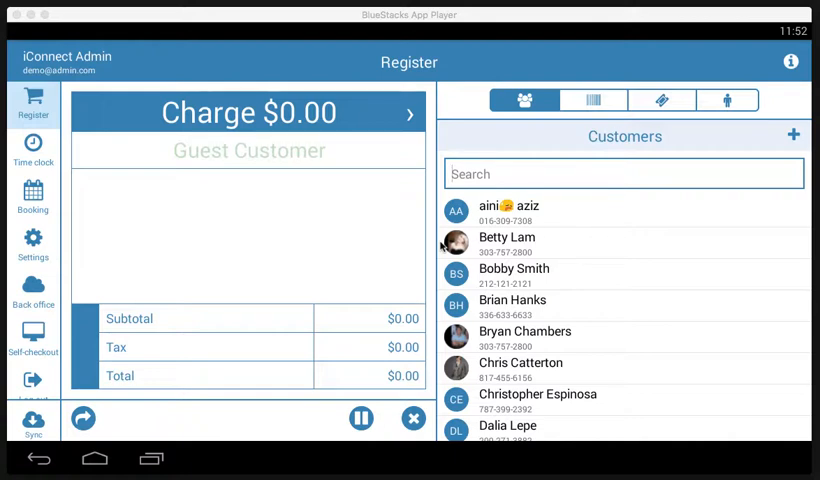
mouse_move(213, 199)
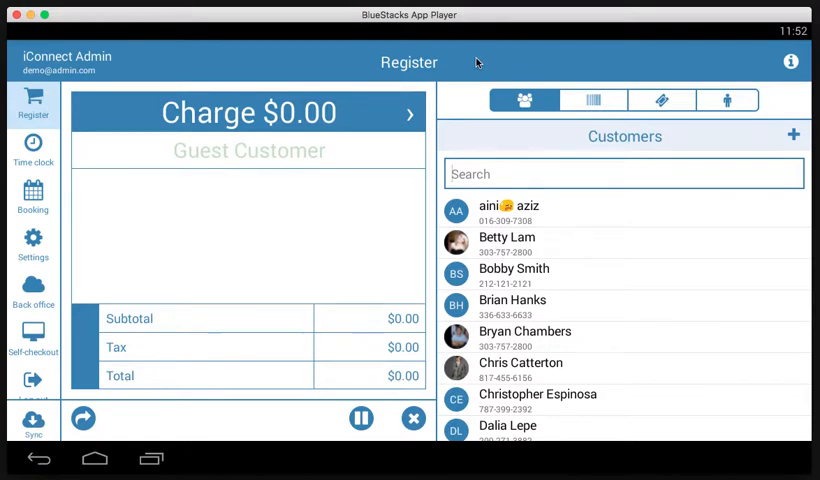
mouse_move(310, 112)
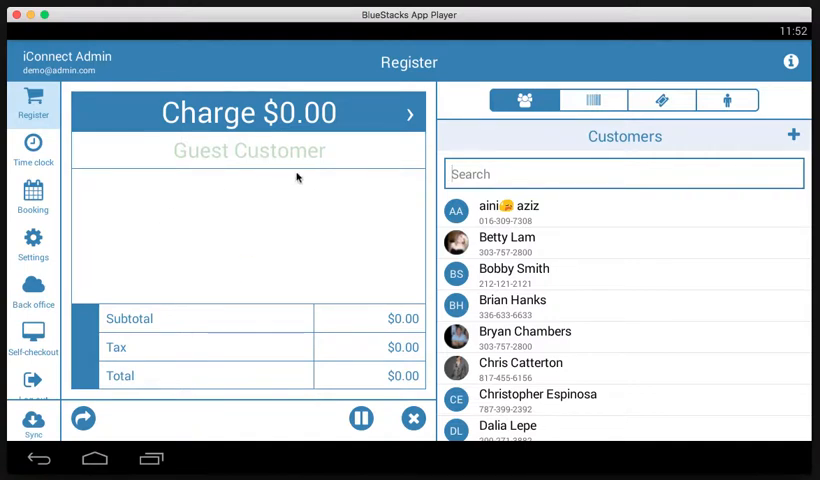
mouse_move(288, 216)
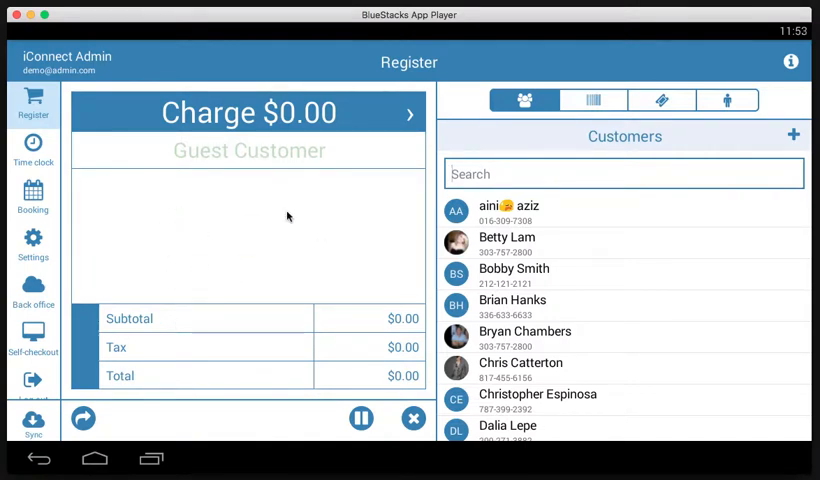
mouse_move(240, 198)
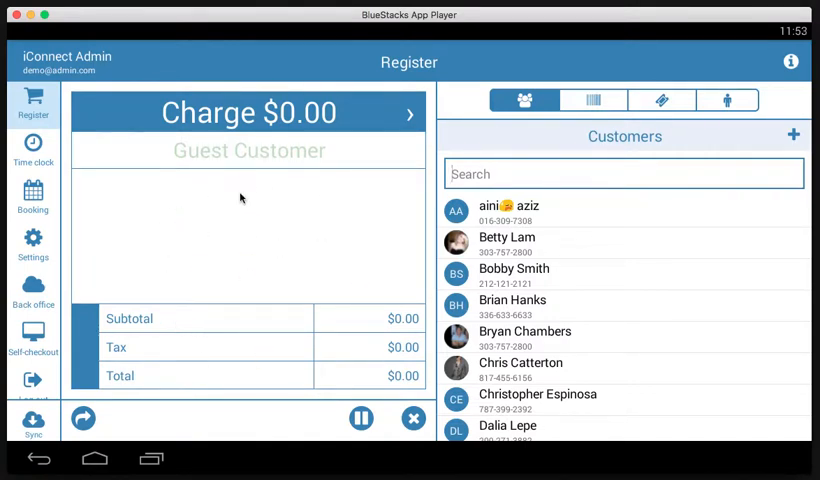
mouse_move(543, 130)
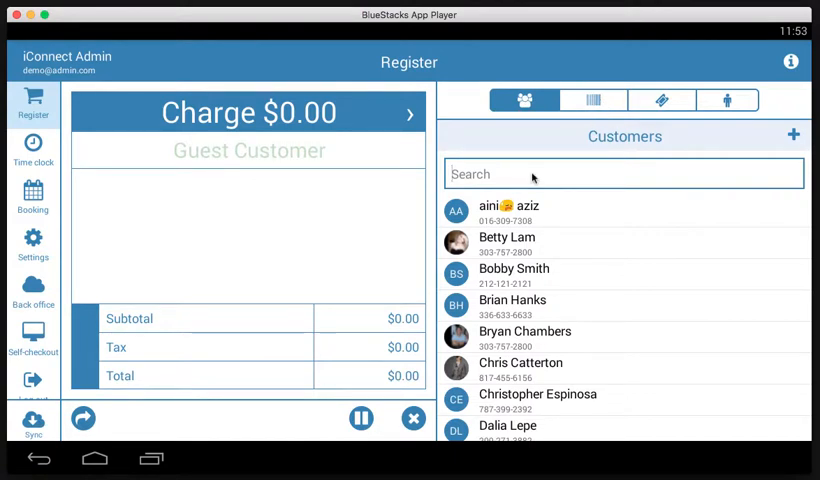
mouse_move(548, 254)
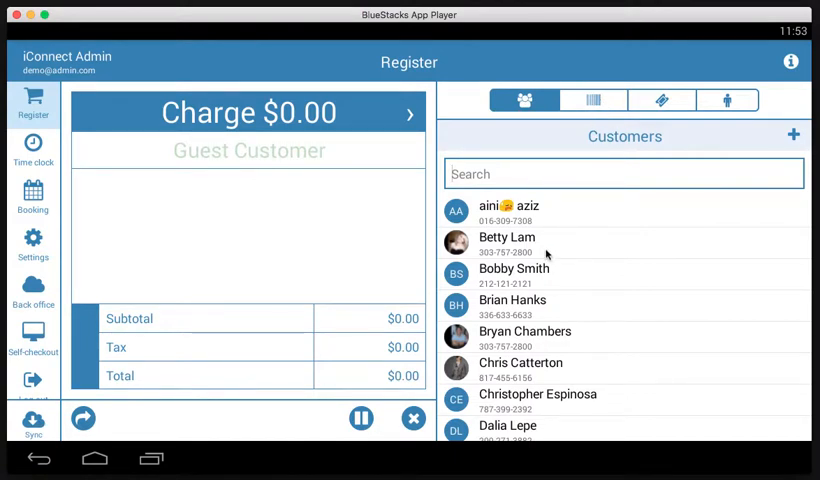
mouse_move(568, 165)
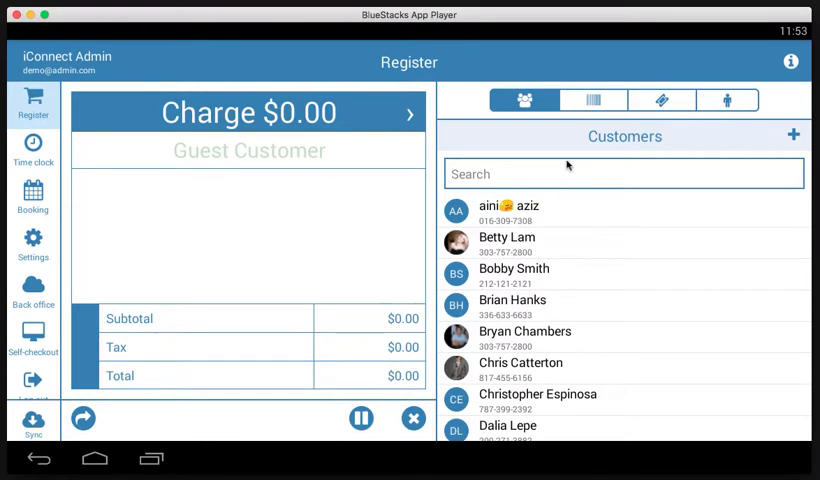
- Search 'John' and attach John Doe (223-738-493, $64.19 reward) to the ticket
text(John)
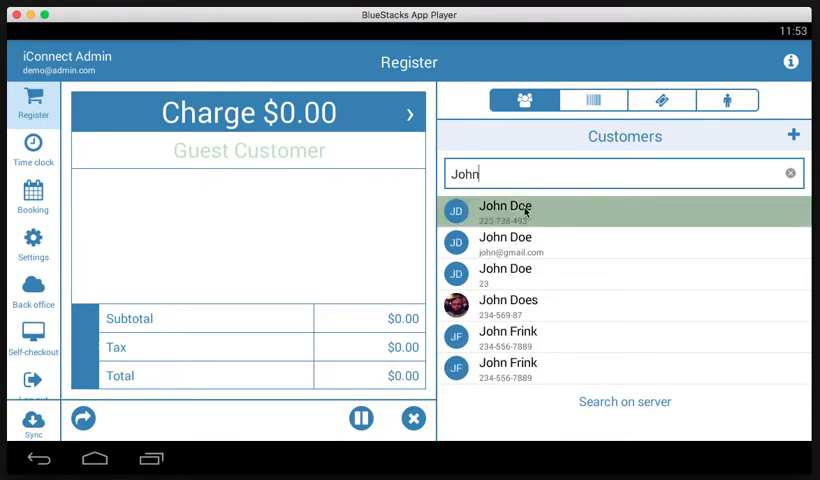
click(505, 211)
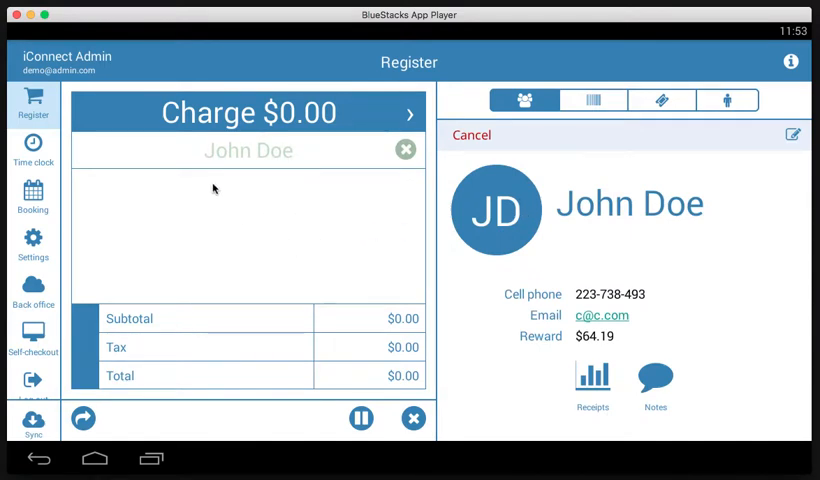
mouse_move(293, 156)
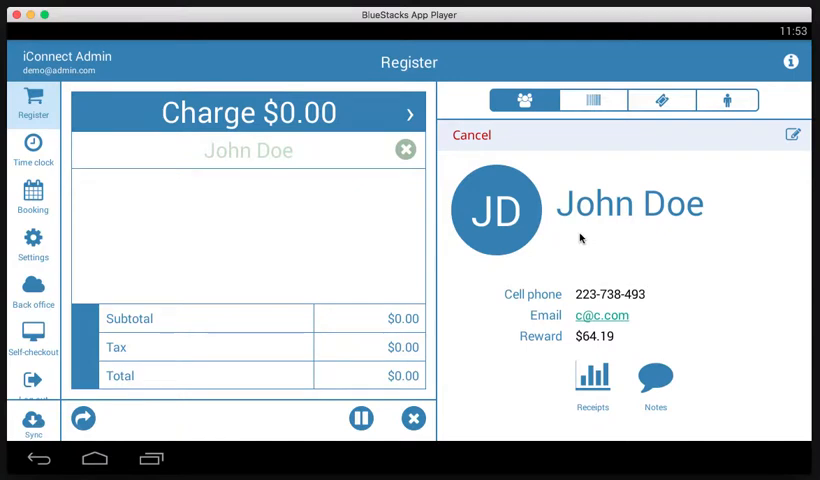
mouse_move(640, 250)
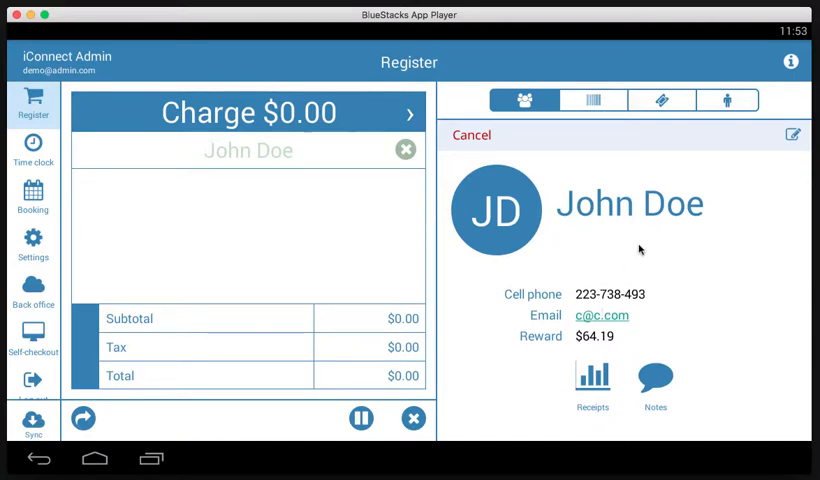
mouse_move(625, 293)
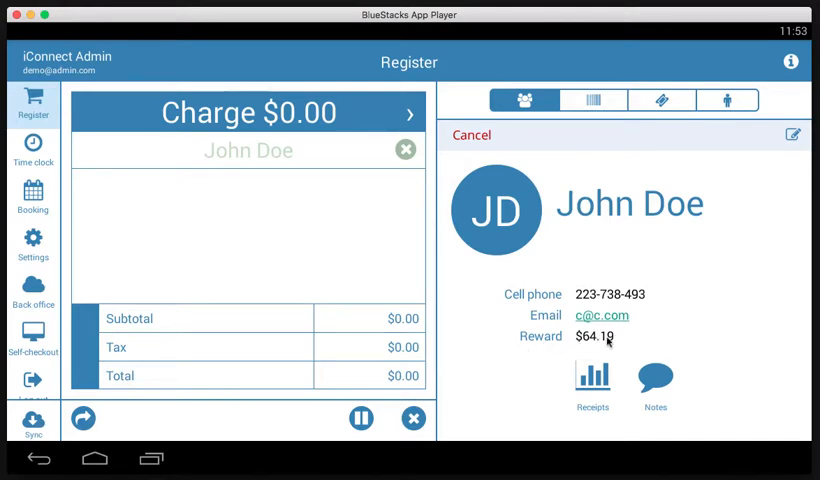
mouse_move(558, 307)
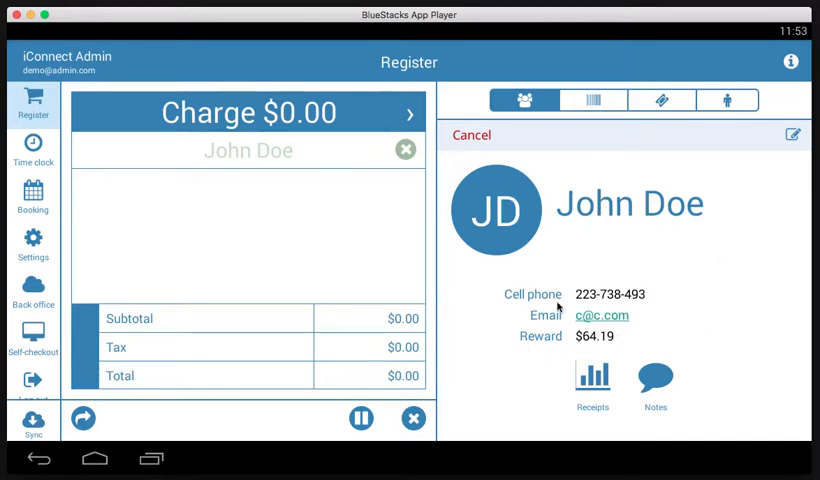
mouse_move(575, 231)
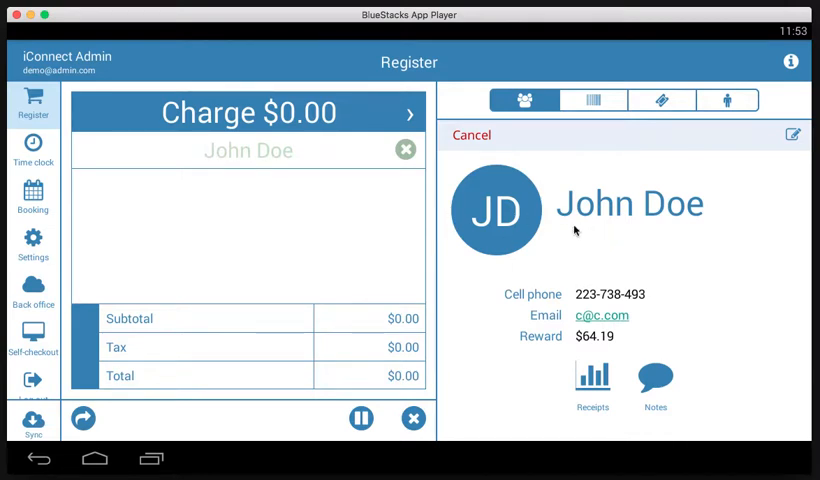
mouse_move(605, 365)
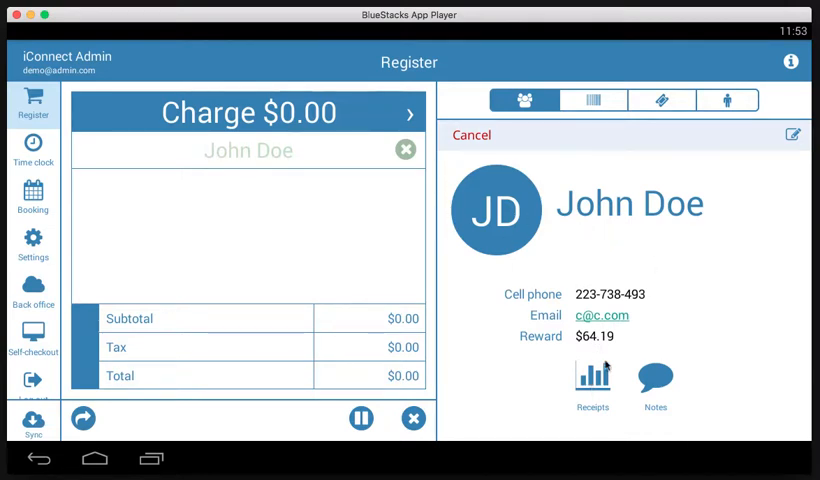
mouse_move(654, 384)
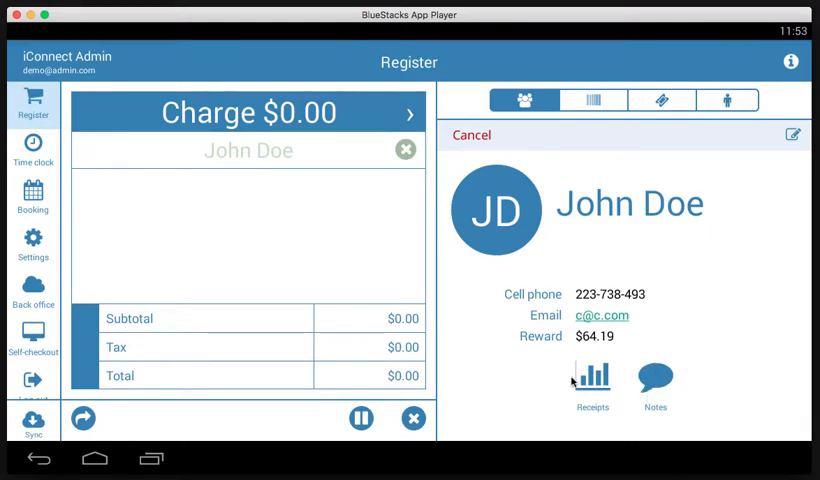
mouse_move(565, 175)
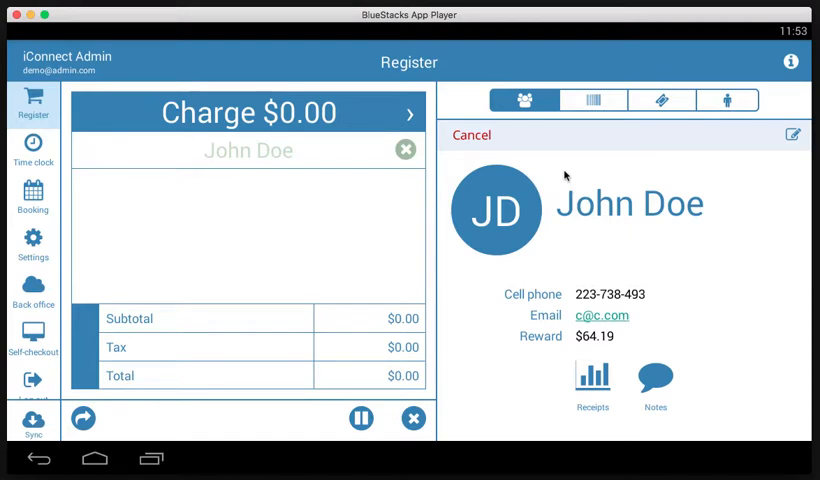
- Add Let it shine ($23.00) from the Shampoo category, bringing the charge to $24.81
click(592, 99)
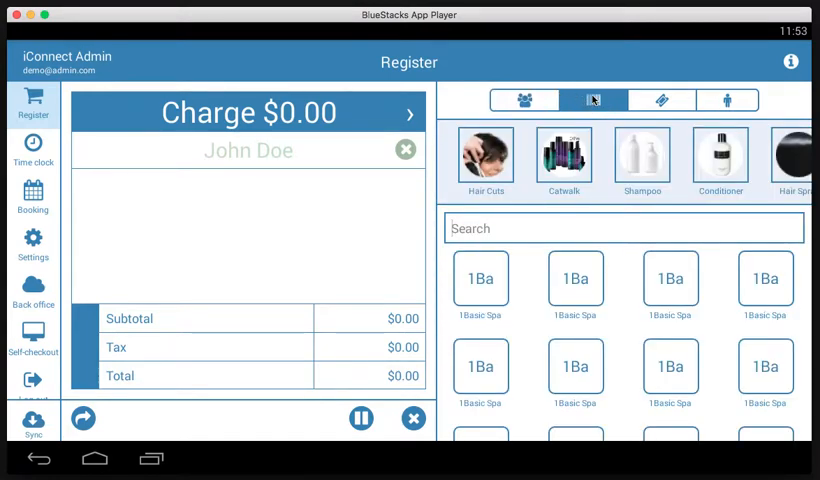
mouse_move(771, 190)
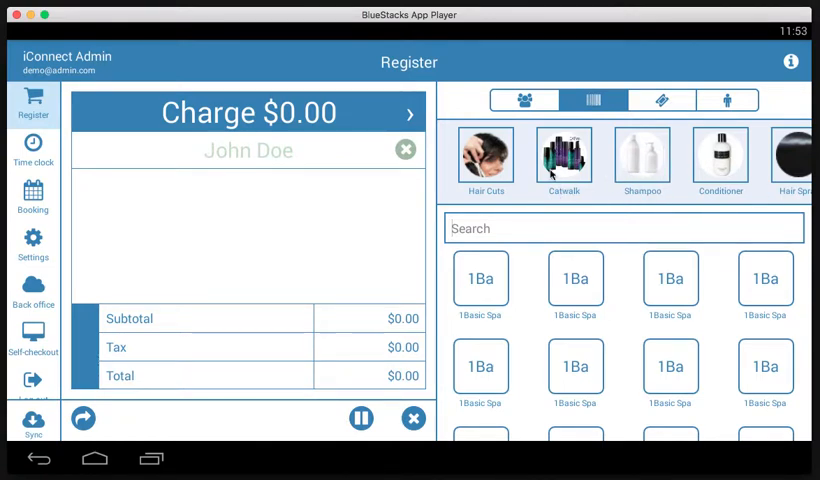
mouse_move(591, 382)
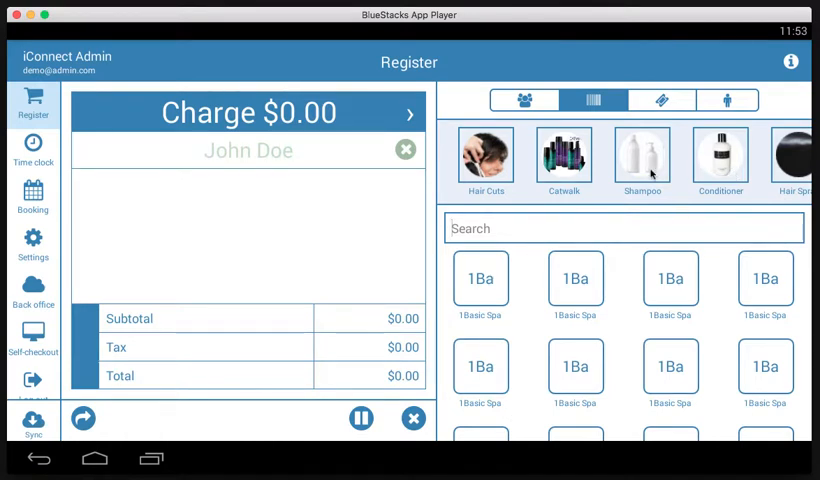
mouse_move(635, 242)
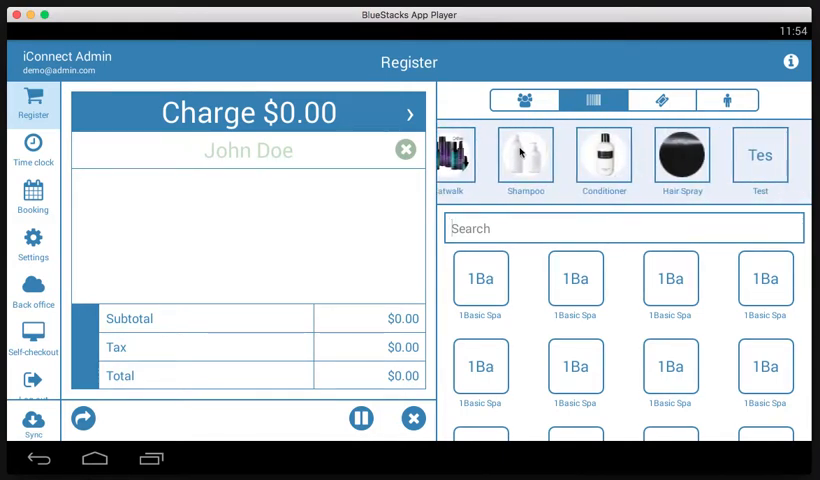
click(525, 155)
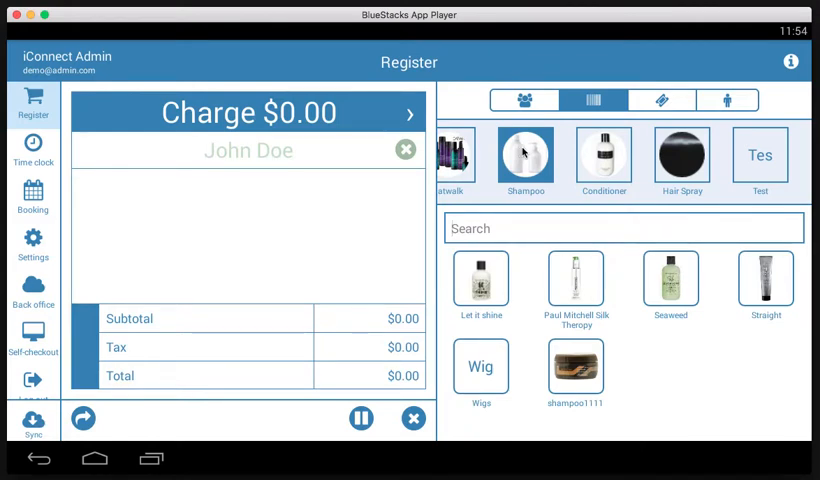
mouse_move(460, 278)
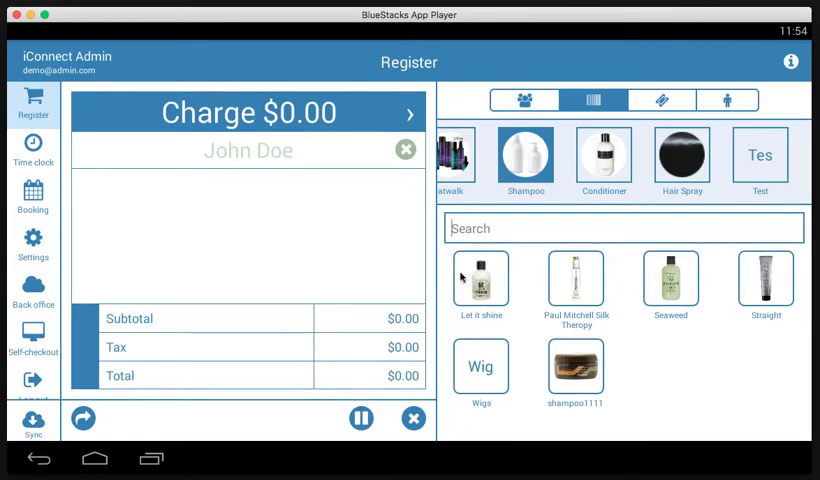
click(480, 278)
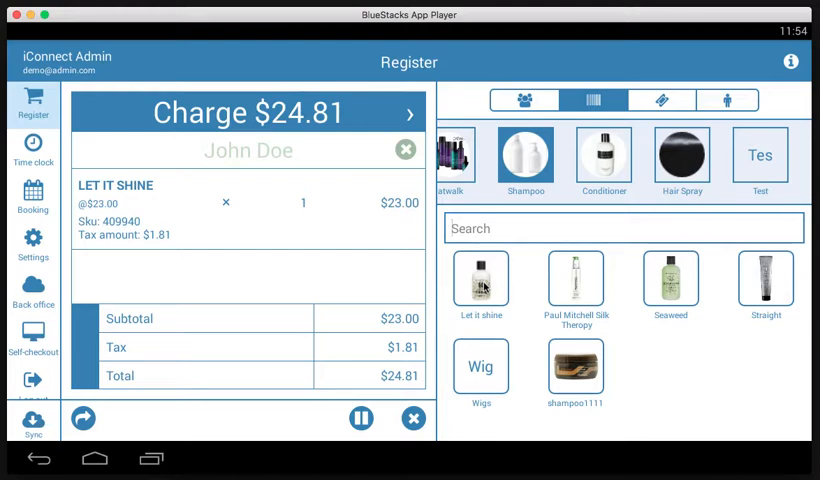
mouse_move(152, 224)
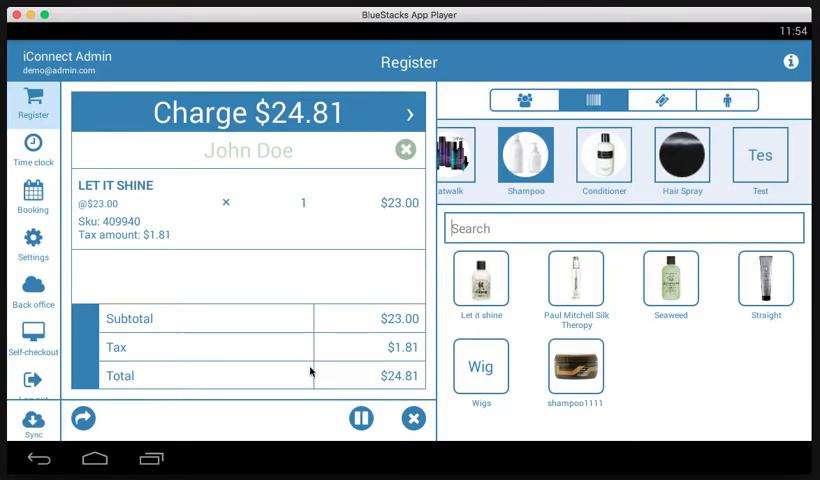
mouse_move(248, 313)
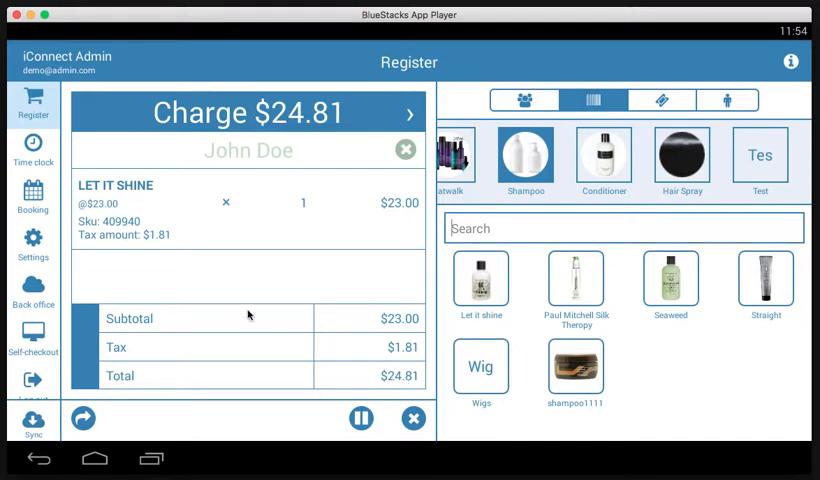
mouse_move(123, 233)
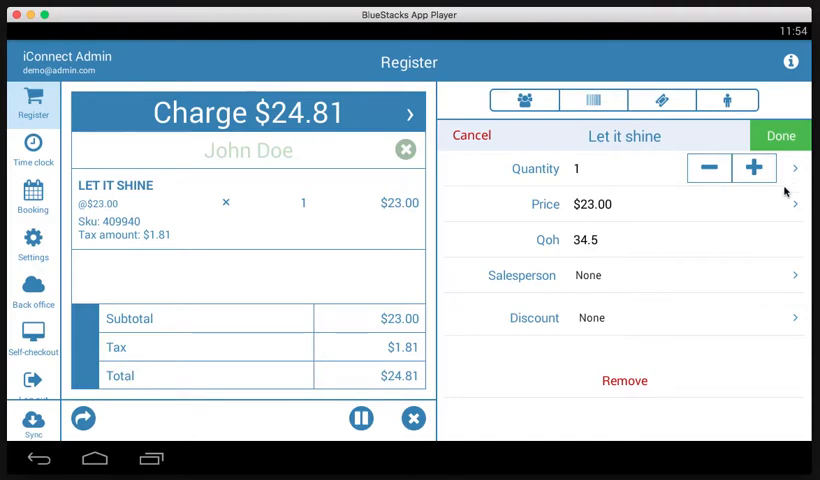
click(592, 204)
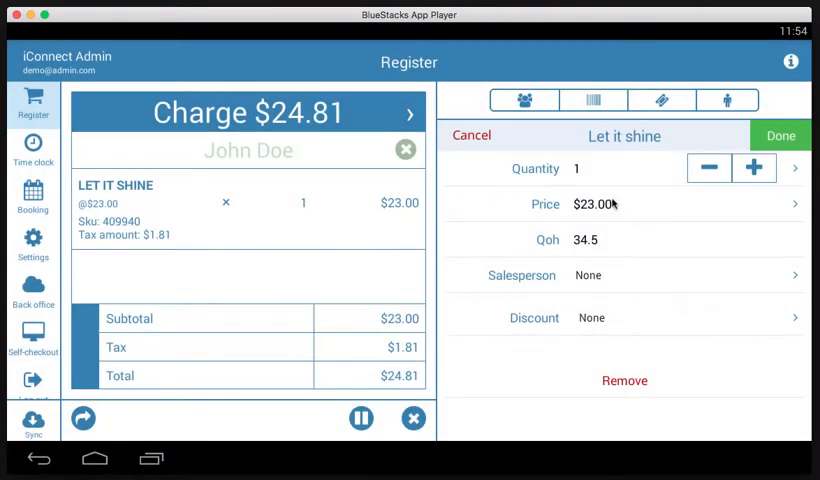
mouse_move(605, 248)
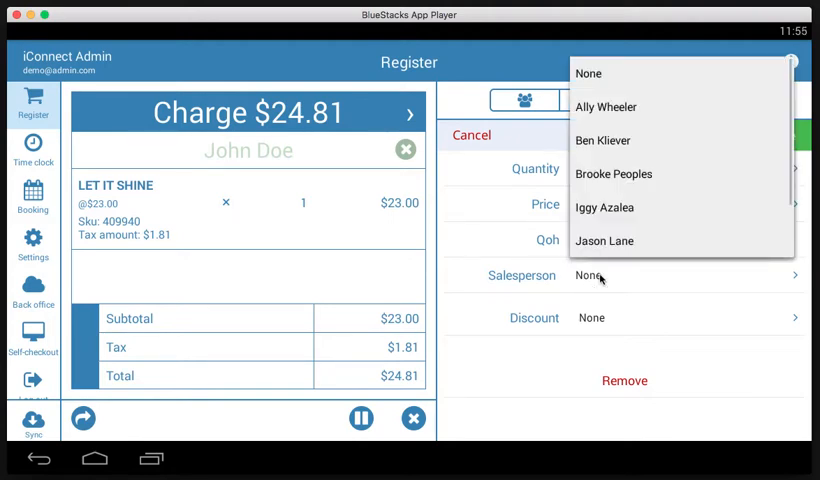
scroll(down, 3)
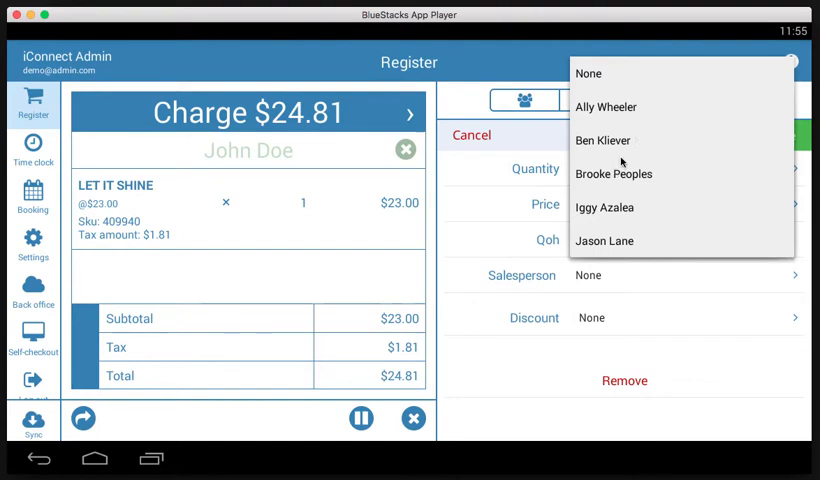
mouse_move(682, 175)
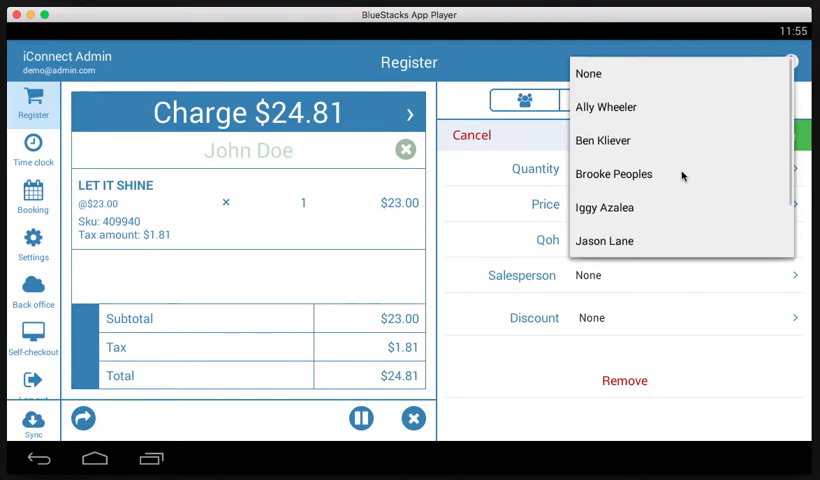
click(603, 140)
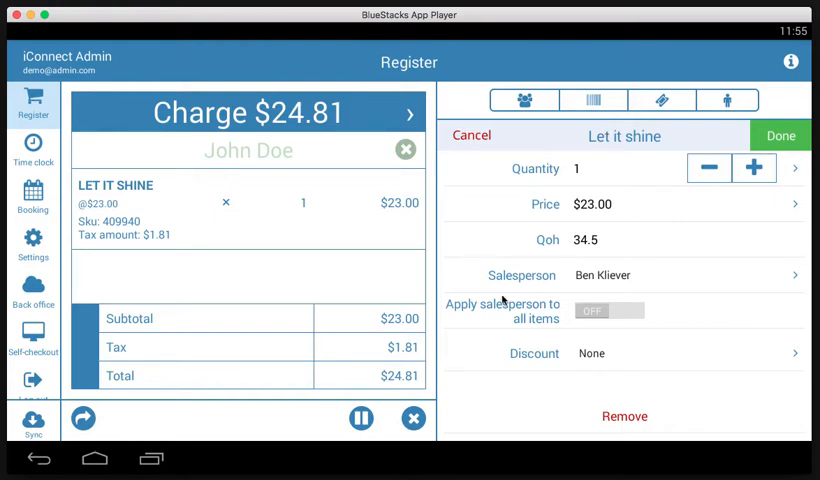
mouse_move(567, 318)
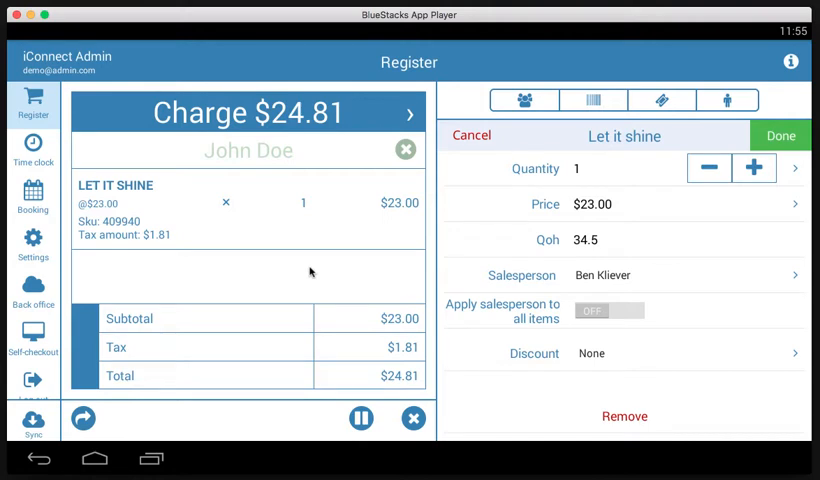
click(608, 310)
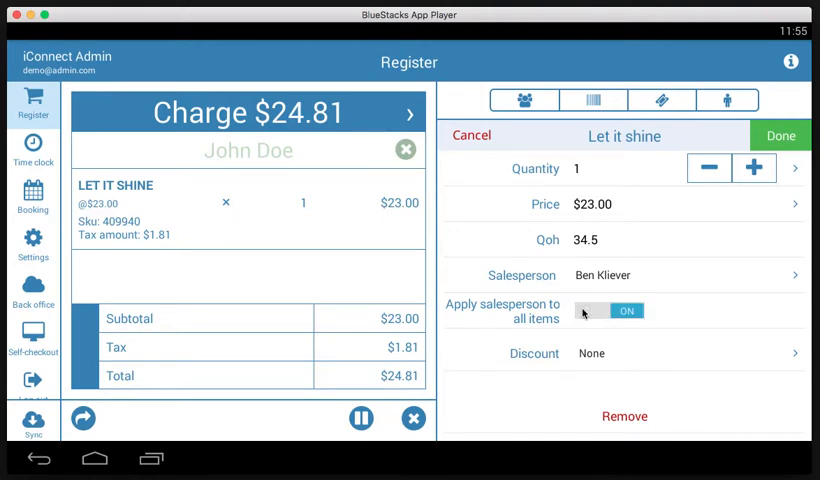
mouse_move(585, 310)
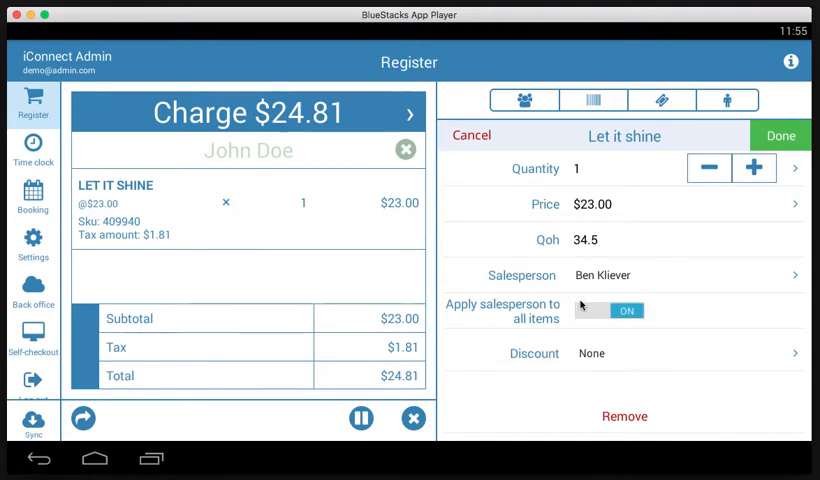
mouse_move(570, 290)
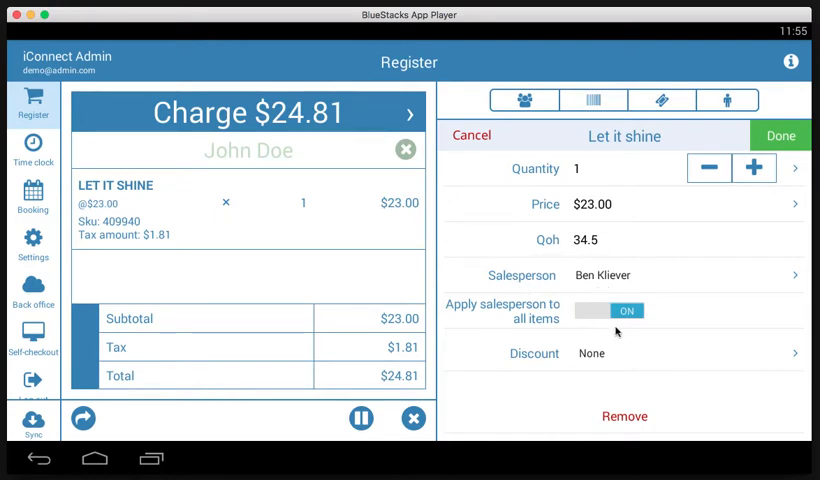
mouse_move(177, 234)
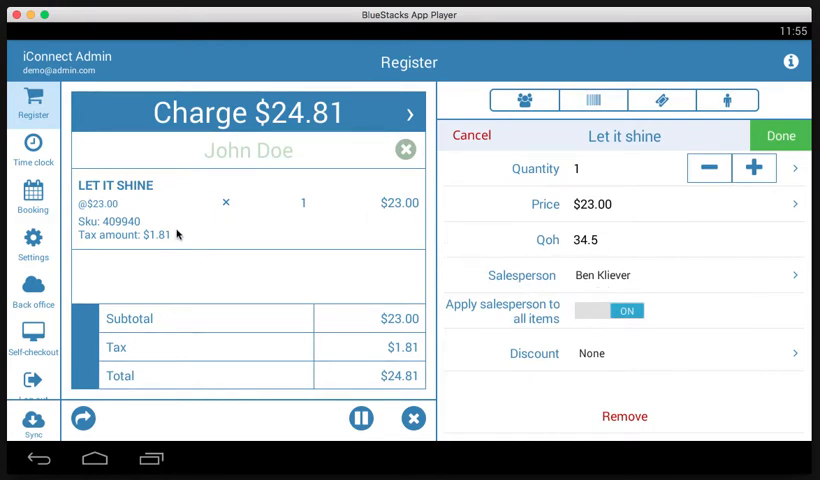
mouse_move(657, 285)
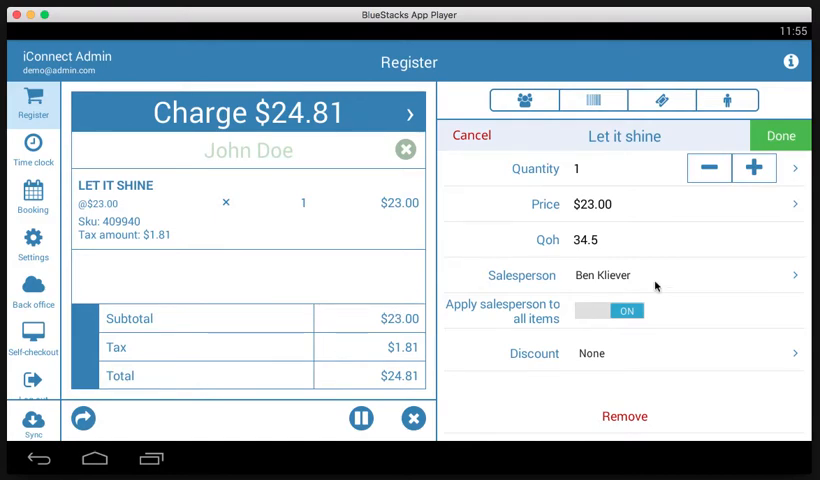
mouse_move(585, 321)
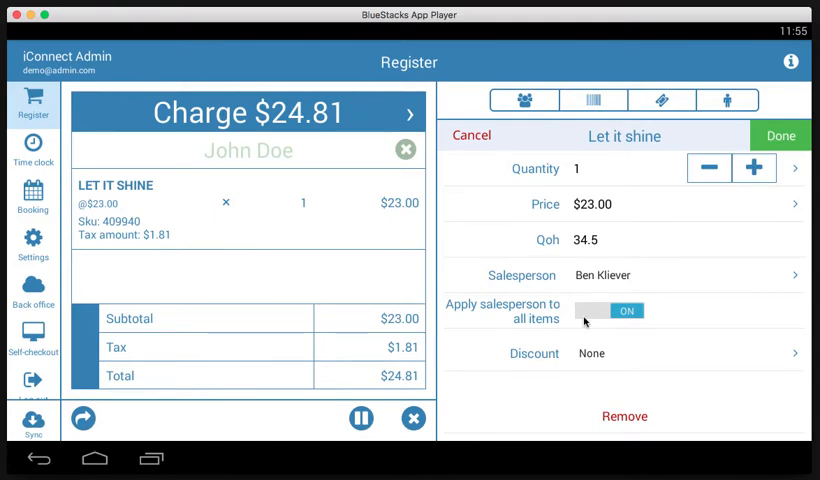
click(623, 353)
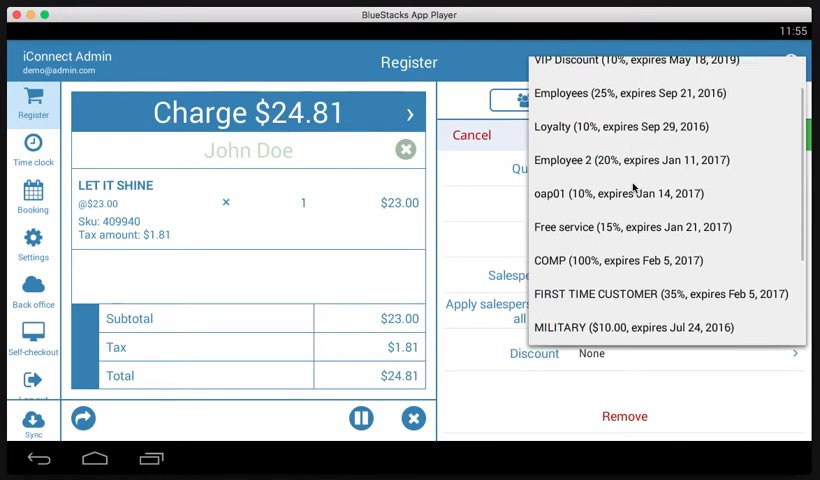
- Scroll through the discount list, leaving the item's discount as None
scroll(down, 3)
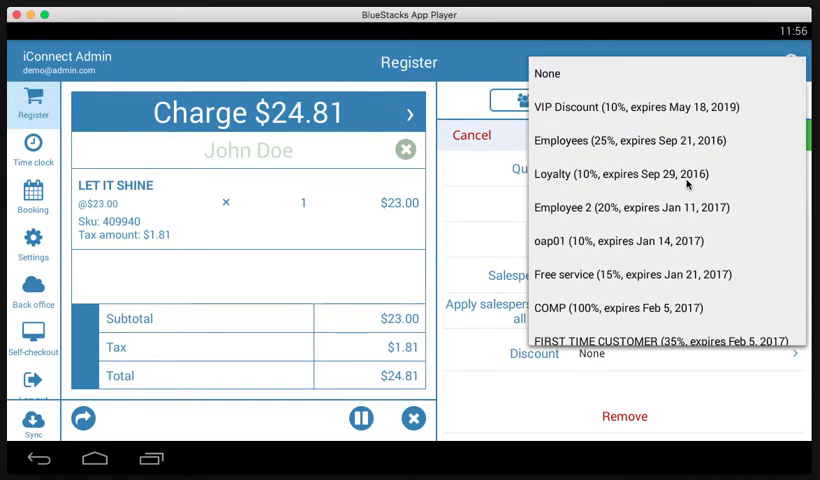
scroll(down, 3)
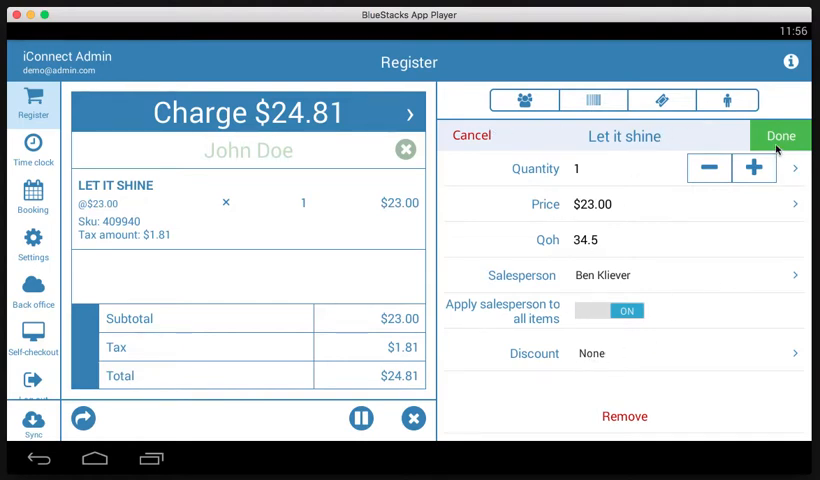
mouse_move(530, 147)
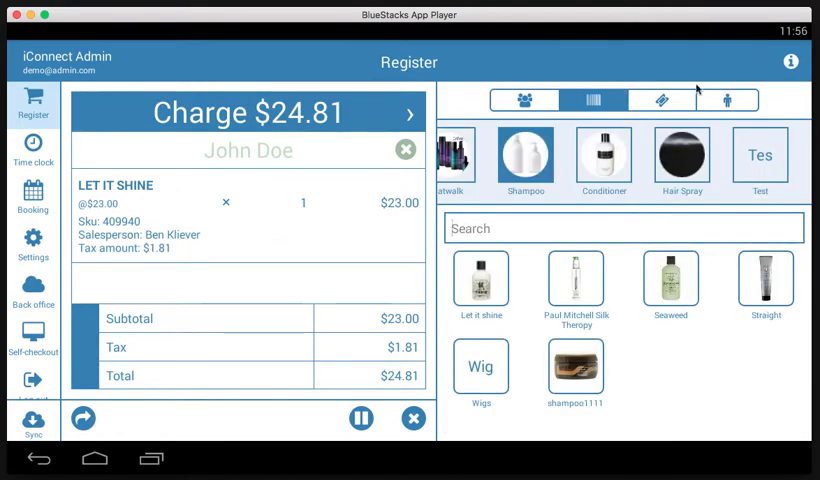
- Bring up the order lookup panel, then switch to the Walk-In view
click(662, 100)
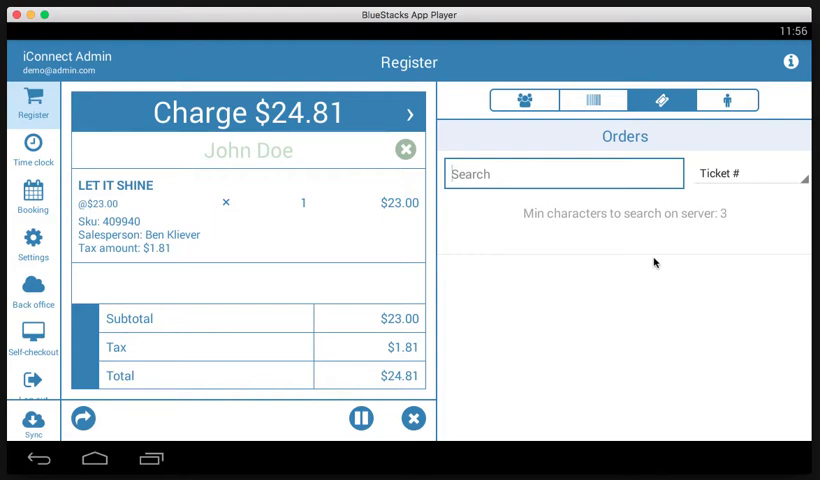
mouse_move(658, 142)
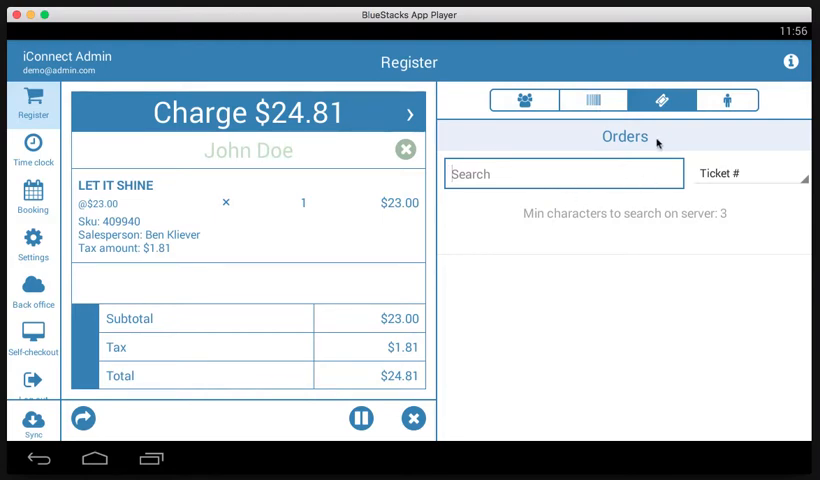
click(730, 99)
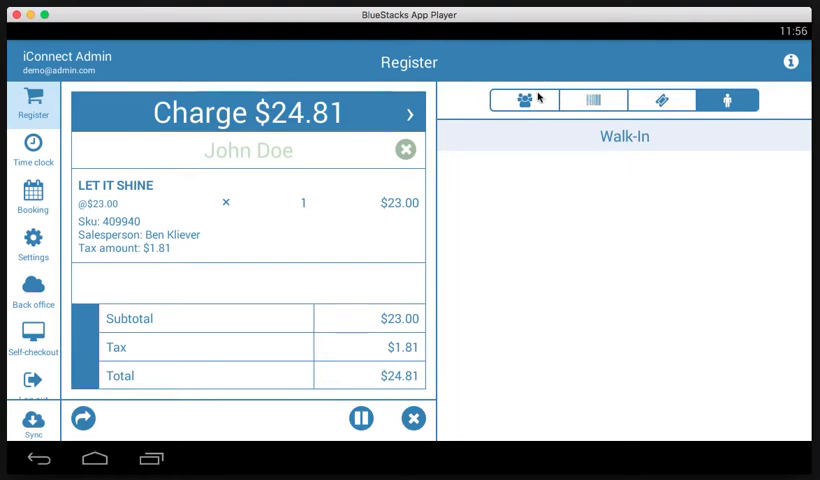
click(525, 100)
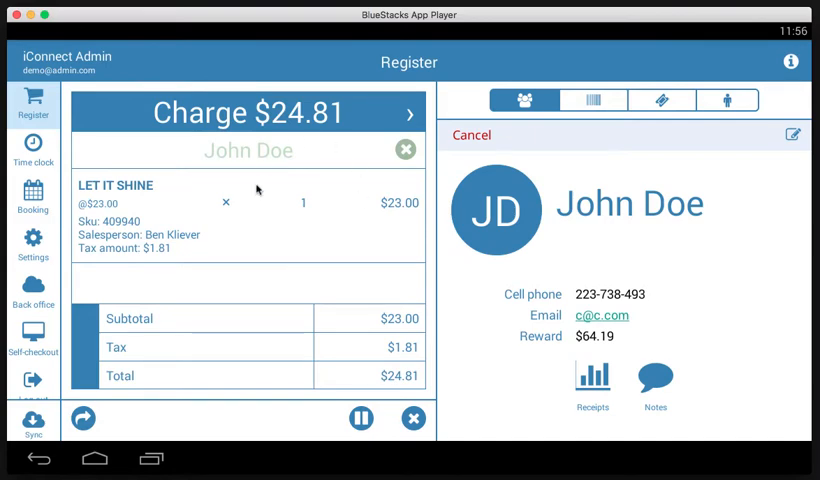
mouse_move(176, 366)
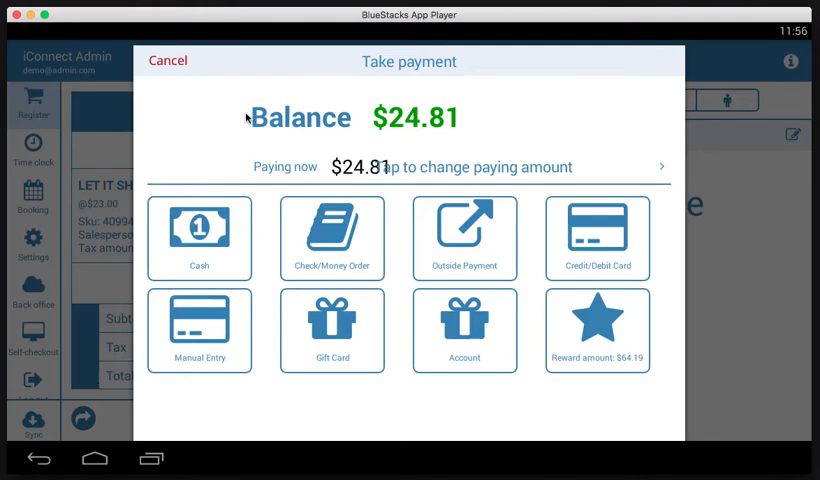
mouse_move(402, 117)
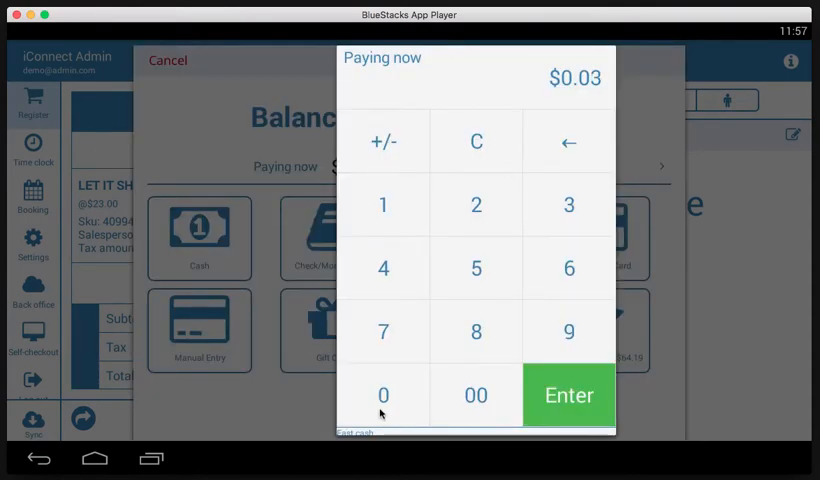
- Pay the full $24.81 in cash, bringing the balance to $0.00
click(568, 395)
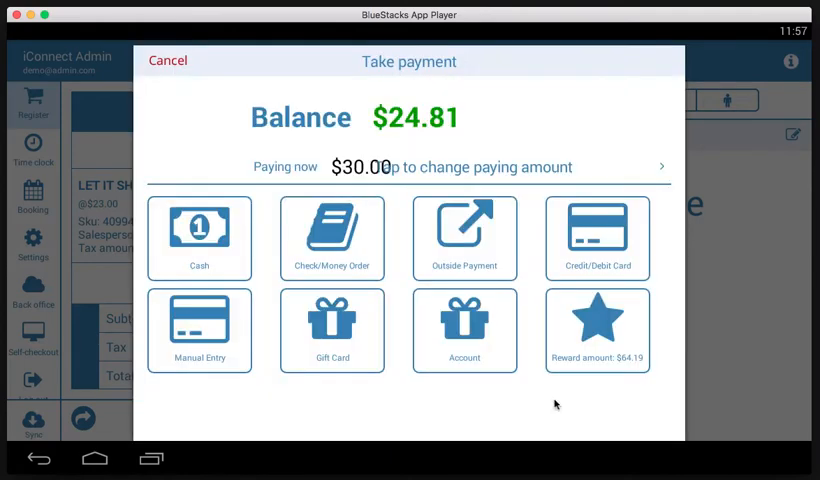
click(199, 237)
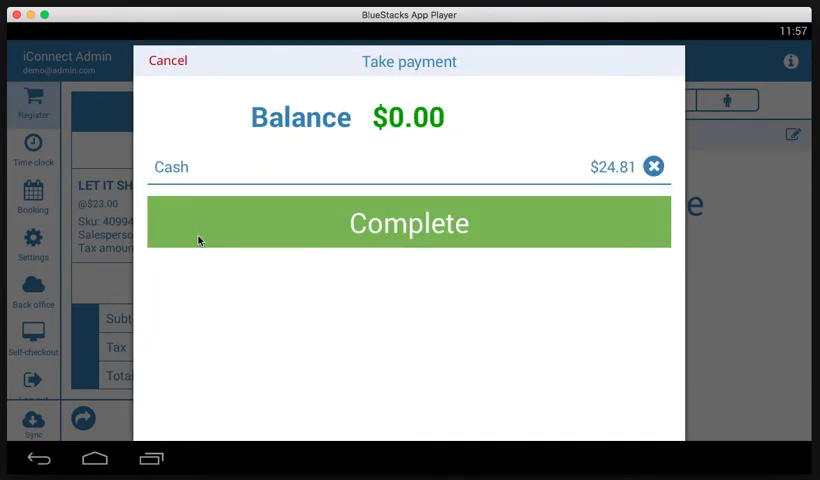
mouse_move(382, 235)
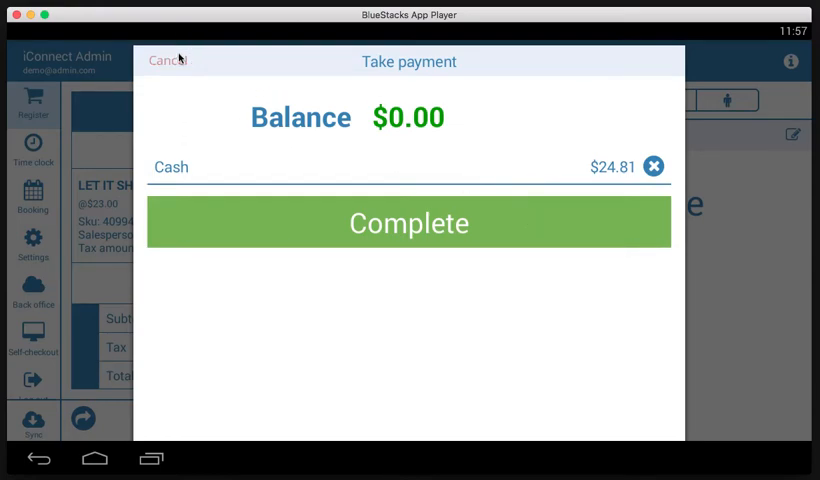
- Cancel the payment after trying Check/Money Order and Outside Payment, leaving $24.81 unpaid
click(168, 61)
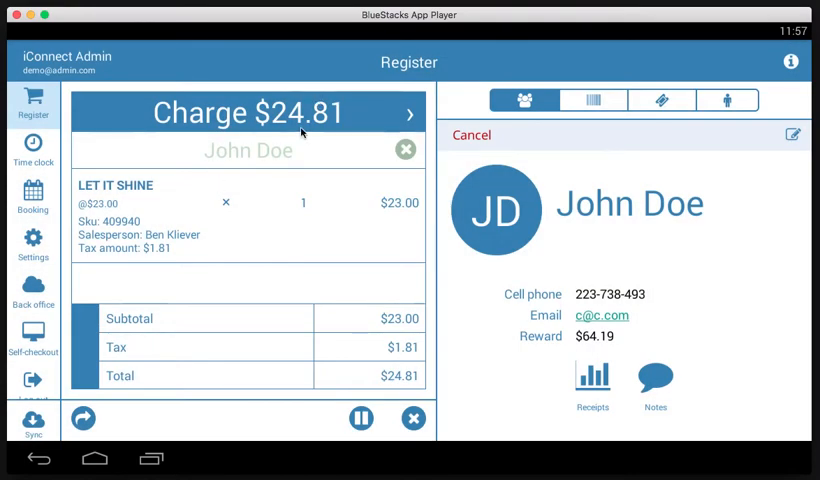
click(248, 112)
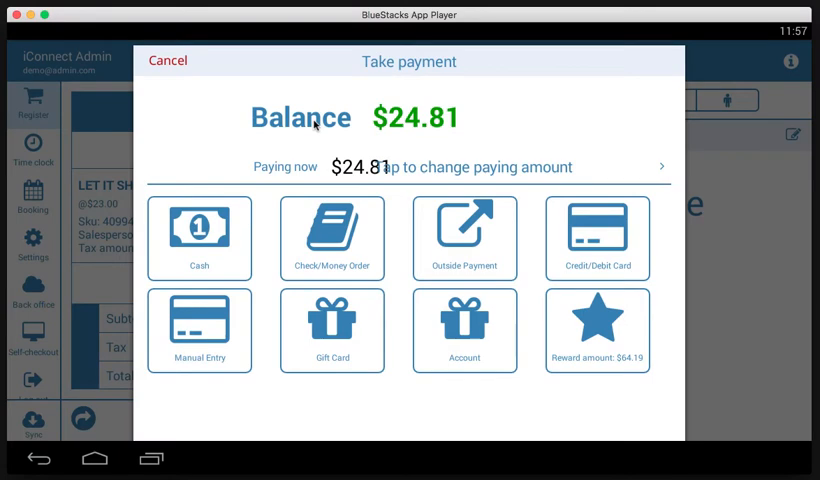
mouse_move(334, 232)
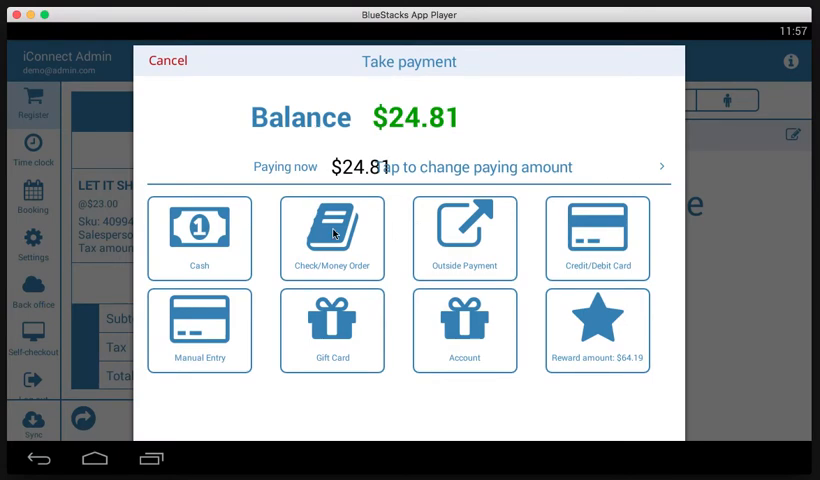
click(332, 237)
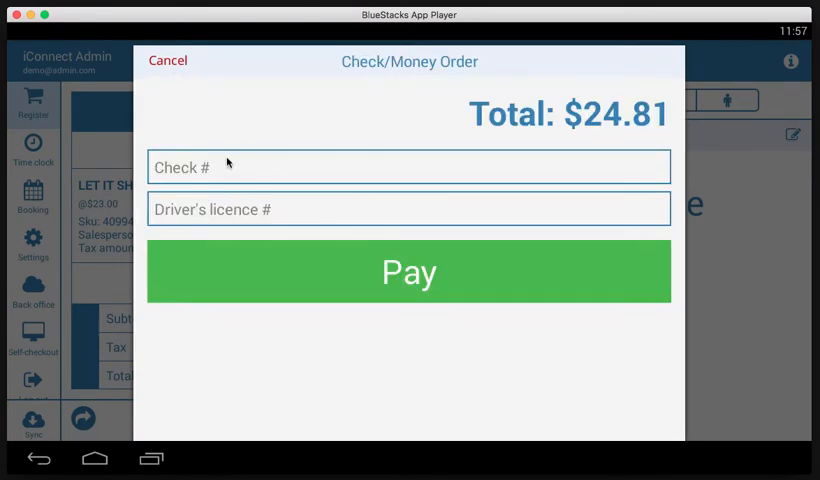
click(167, 60)
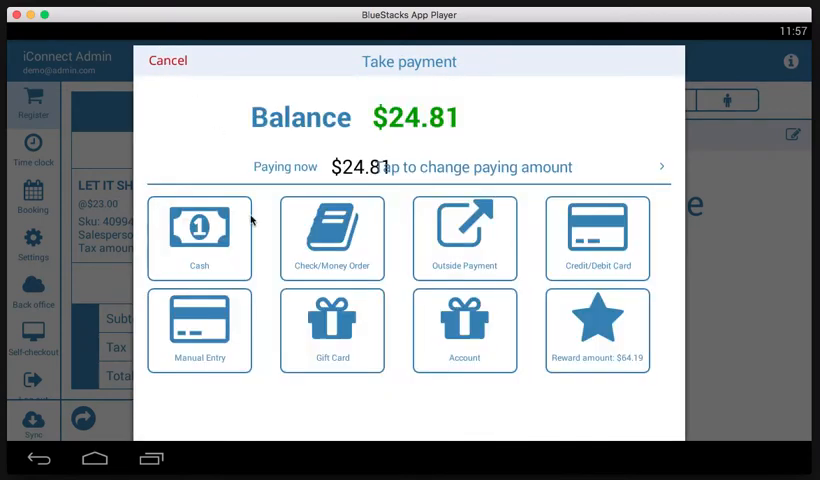
click(464, 238)
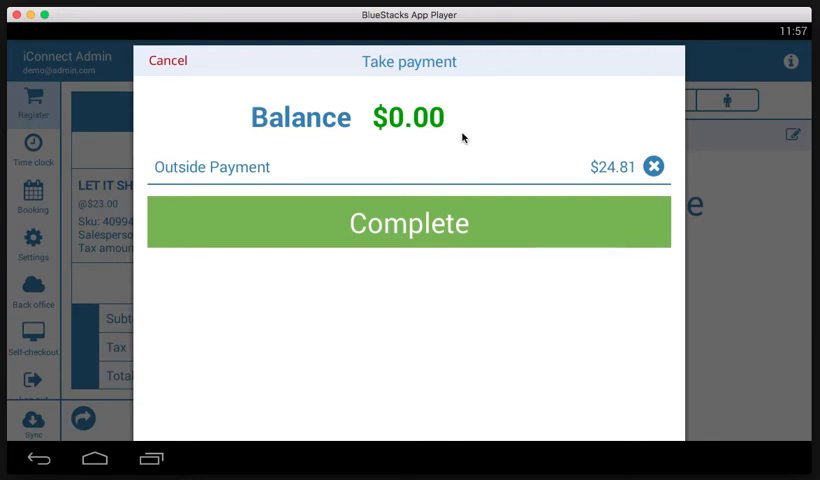
mouse_move(370, 118)
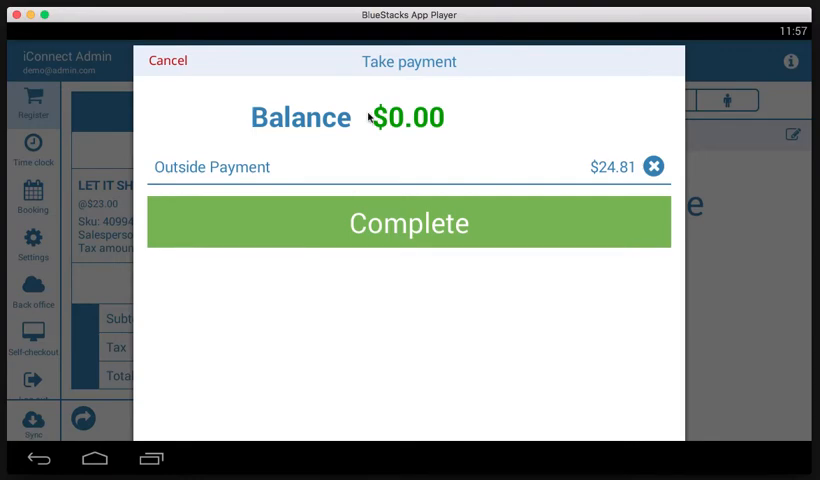
click(408, 222)
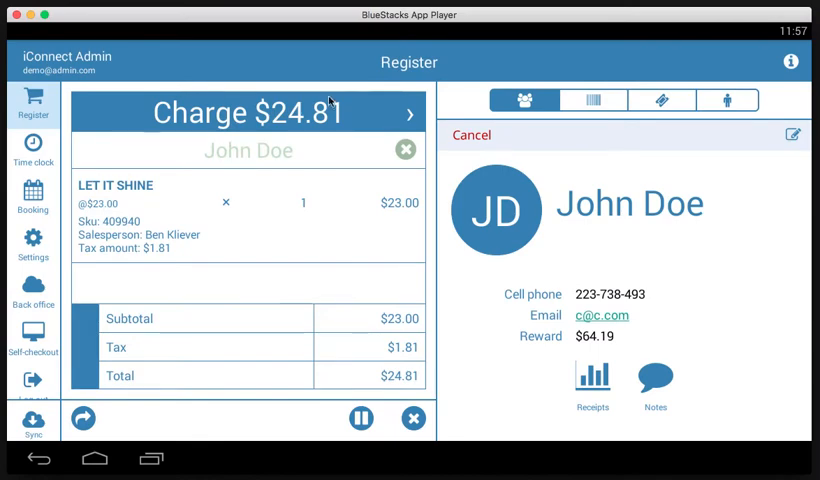
click(248, 113)
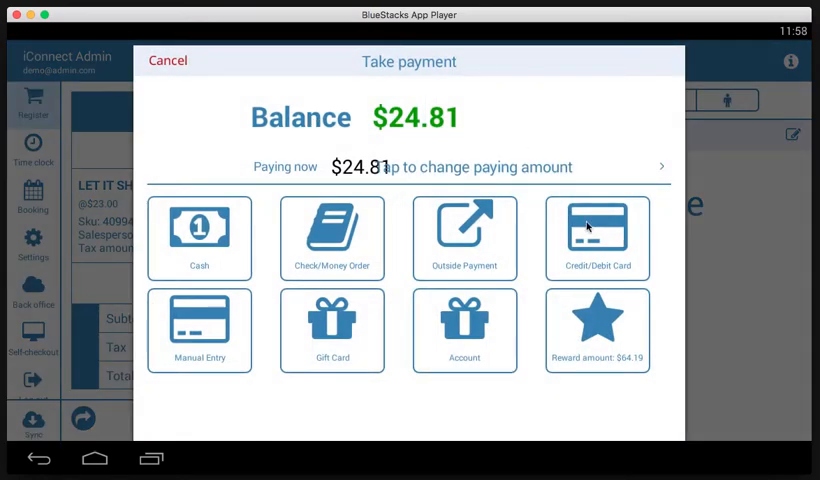
click(597, 238)
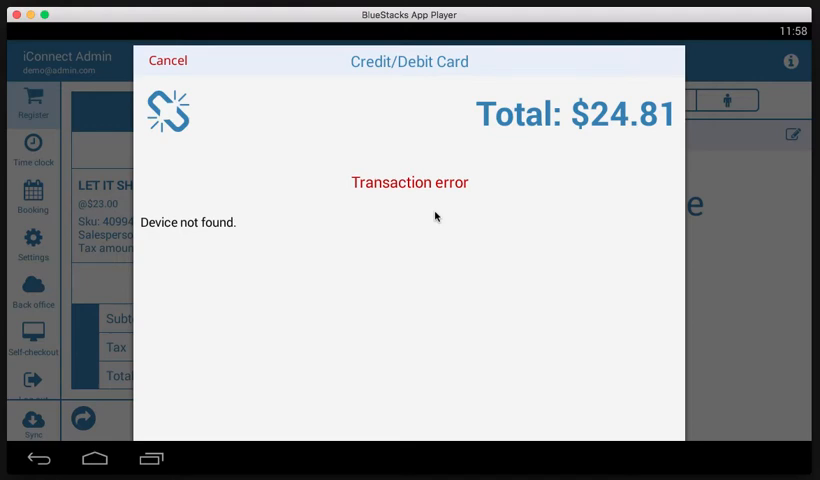
click(168, 61)
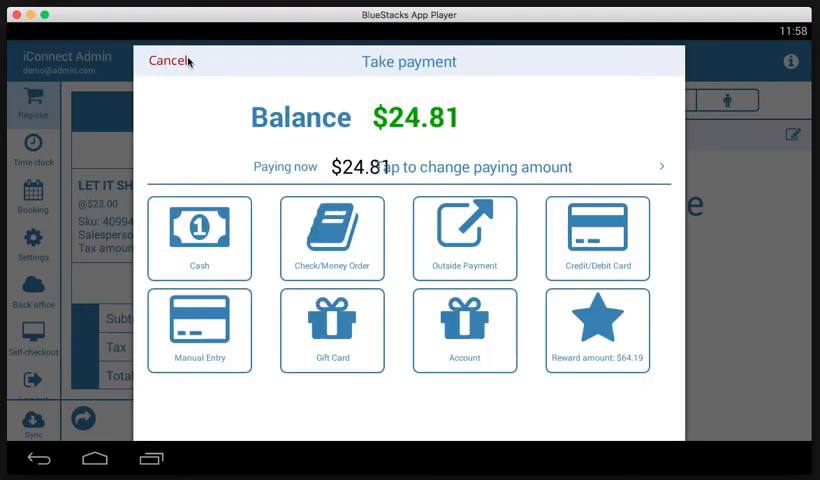
click(199, 331)
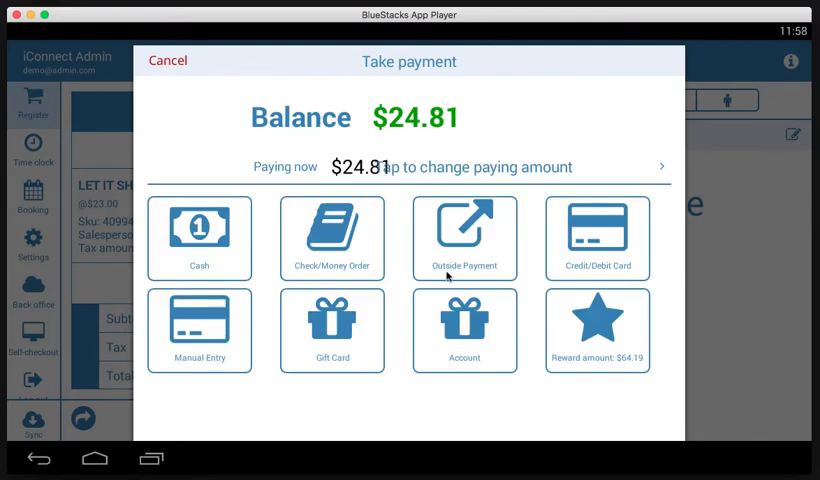
click(332, 330)
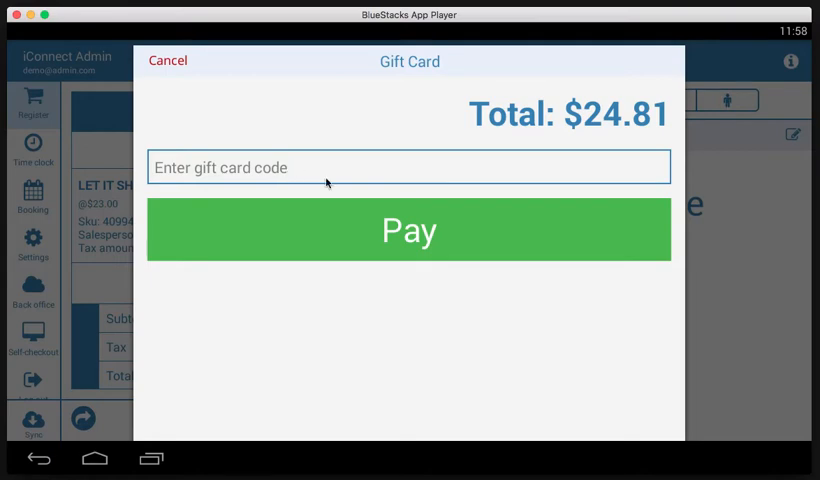
mouse_move(353, 243)
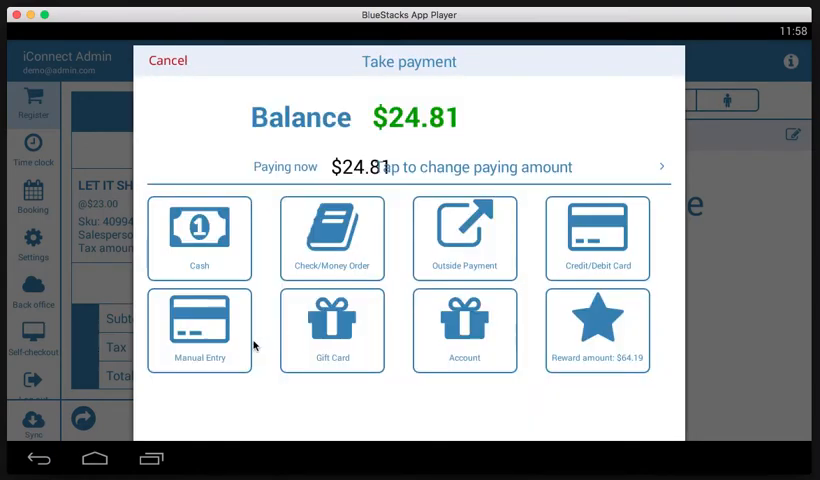
click(464, 330)
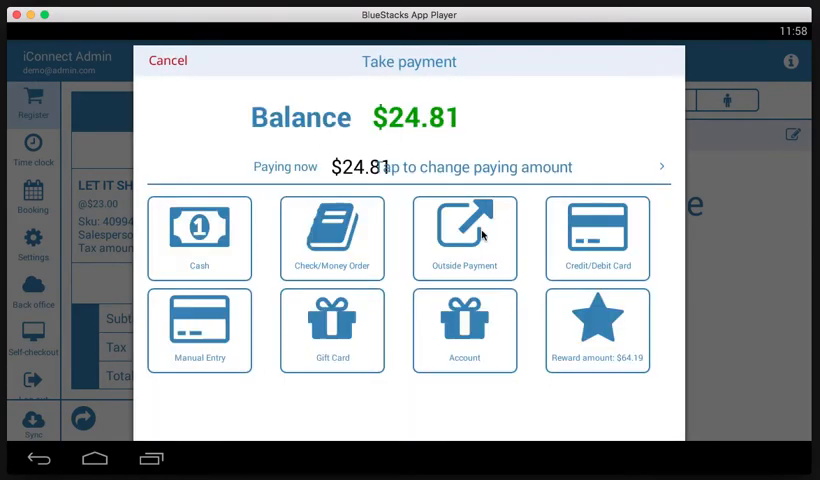
mouse_move(631, 321)
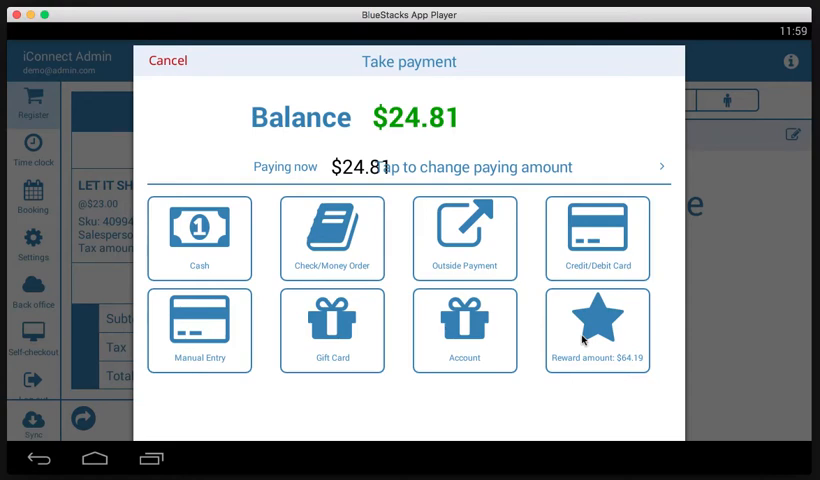
mouse_move(624, 301)
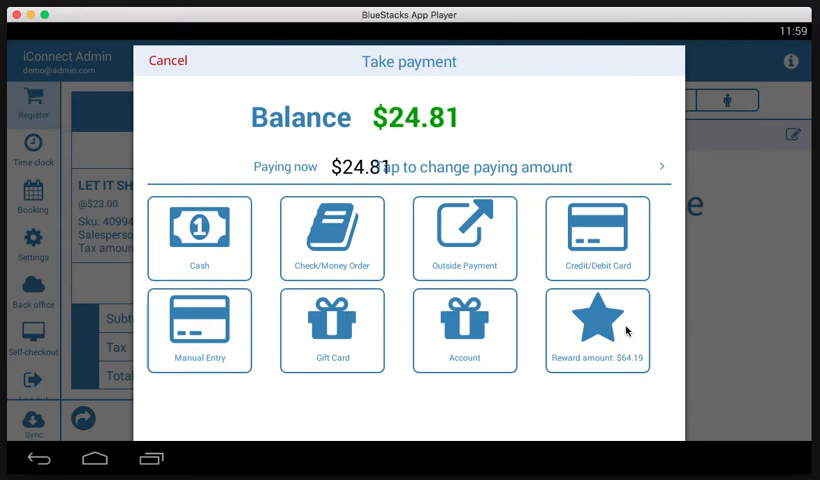
mouse_move(447, 200)
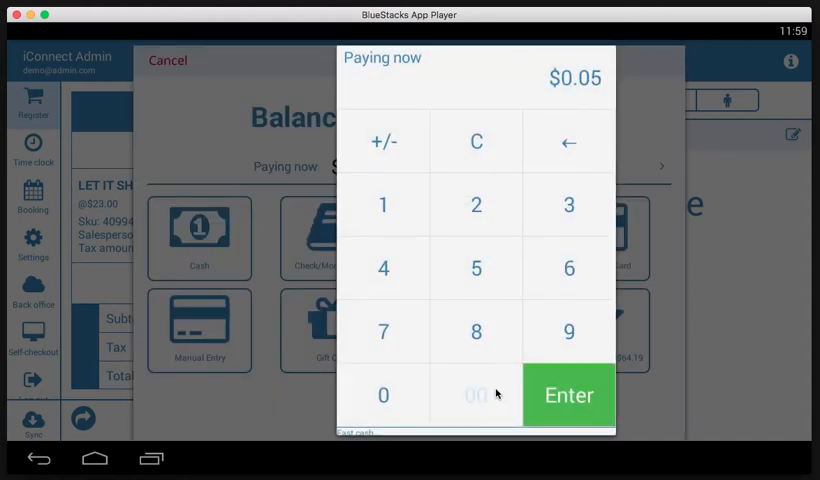
- Split the $24.81 into $5.00 cash, $10.00 outside payment and $9.81 reward
click(568, 394)
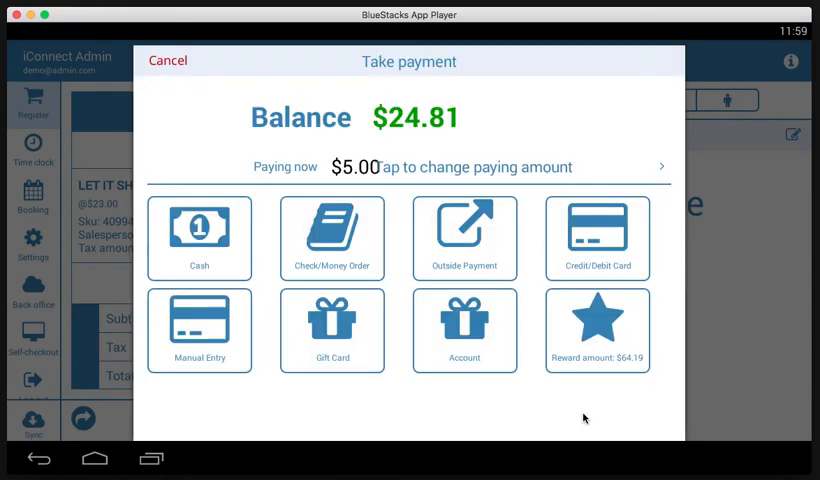
click(199, 237)
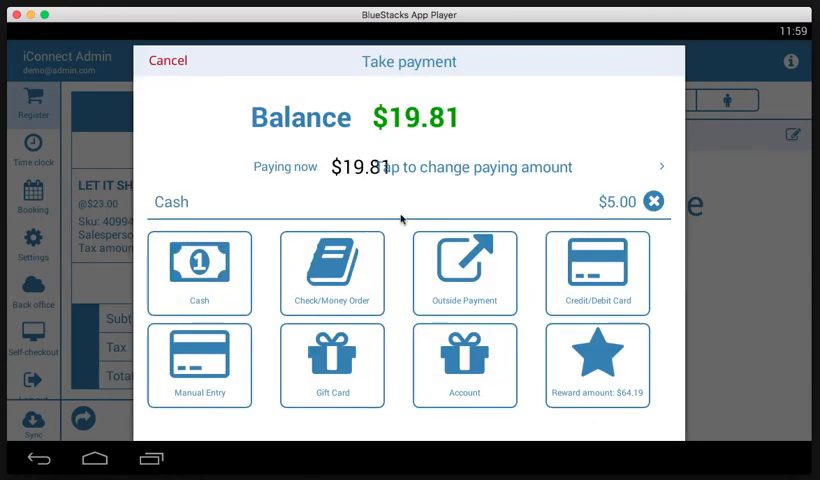
mouse_move(372, 148)
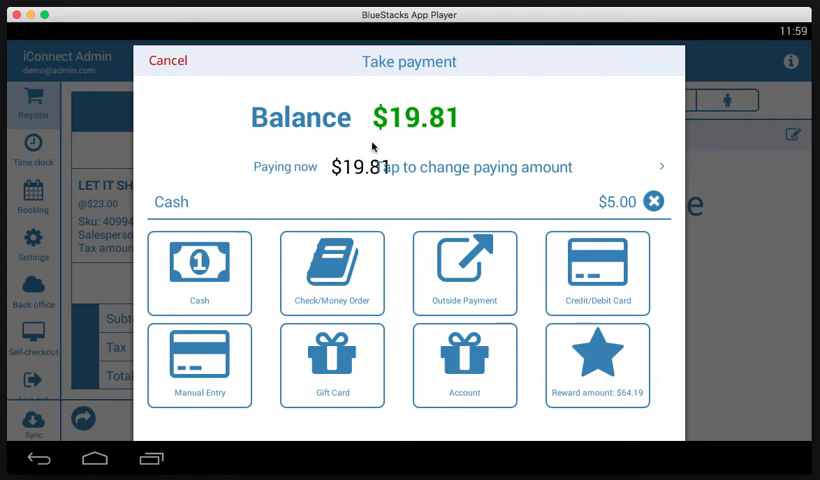
mouse_move(443, 154)
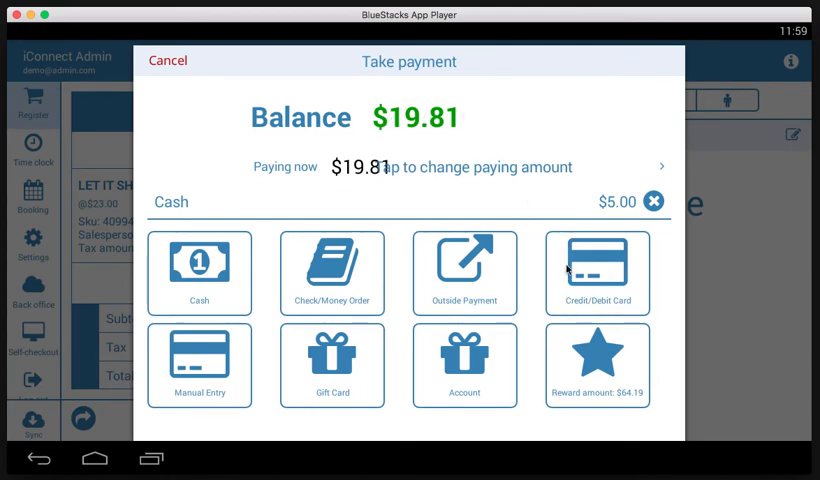
mouse_move(505, 167)
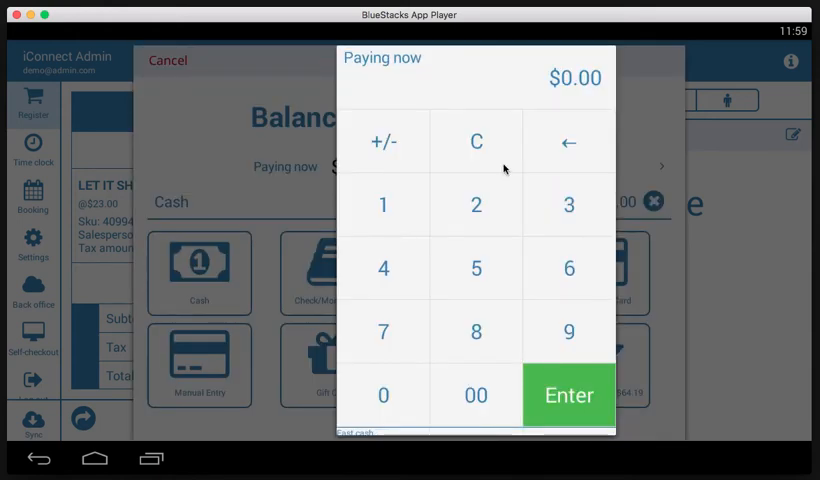
click(476, 395)
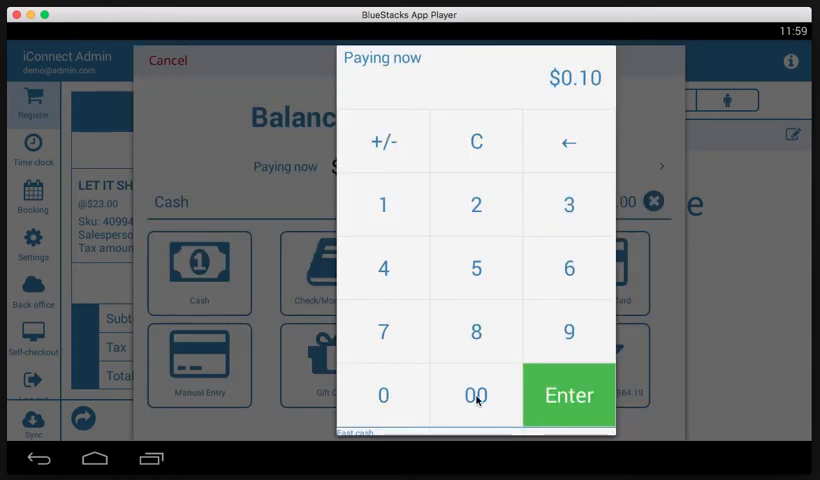
click(567, 395)
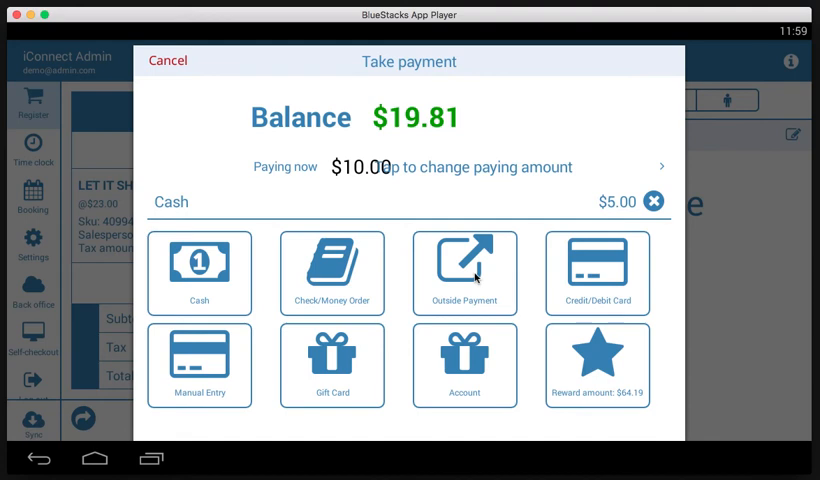
click(464, 273)
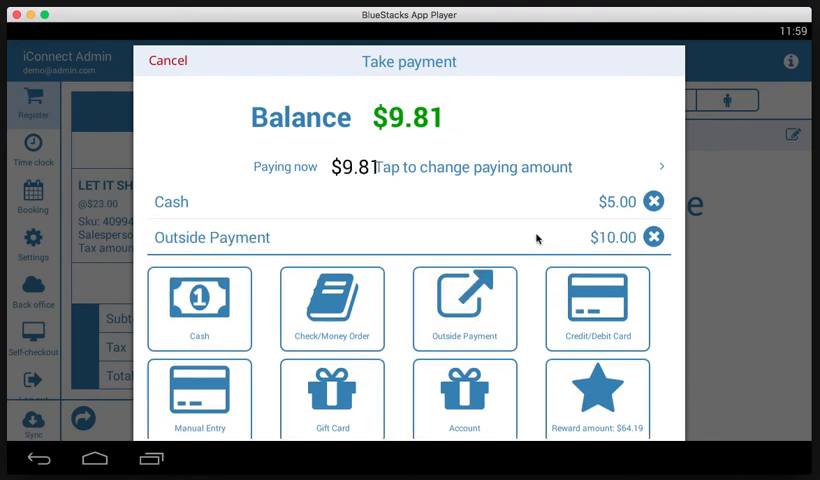
mouse_move(435, 198)
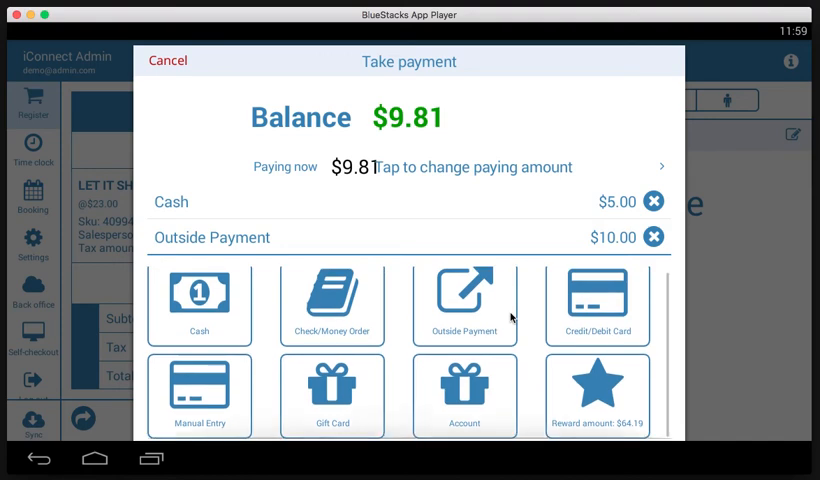
mouse_move(610, 390)
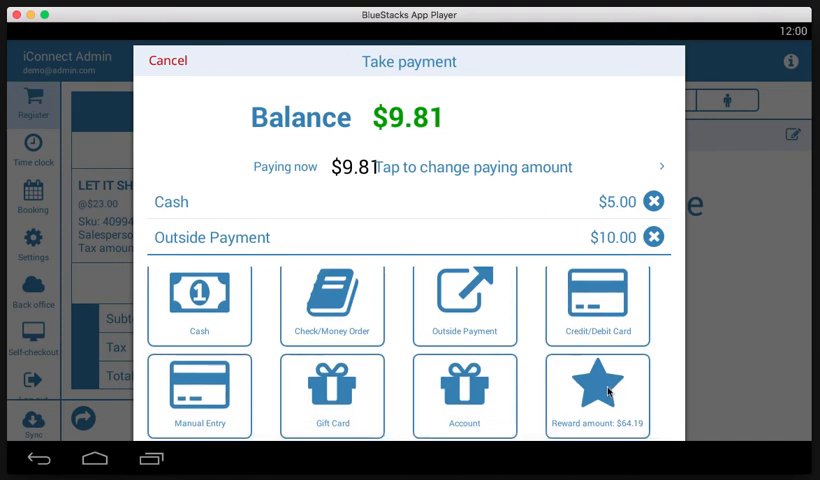
click(597, 395)
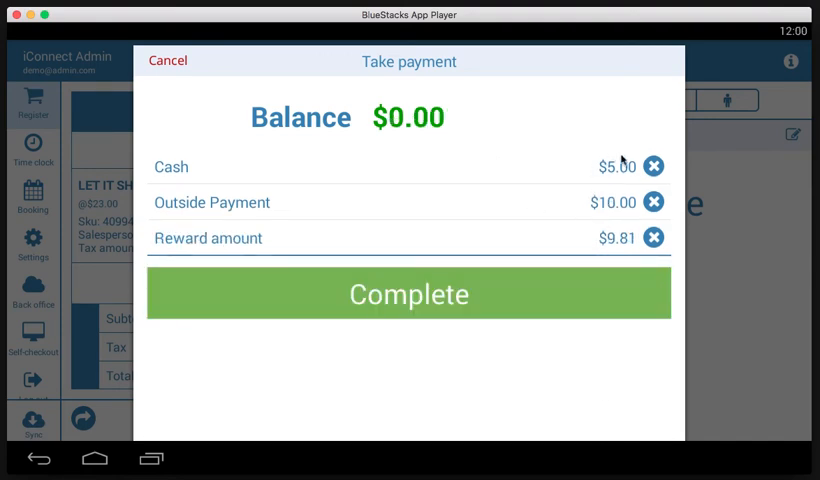
mouse_move(615, 186)
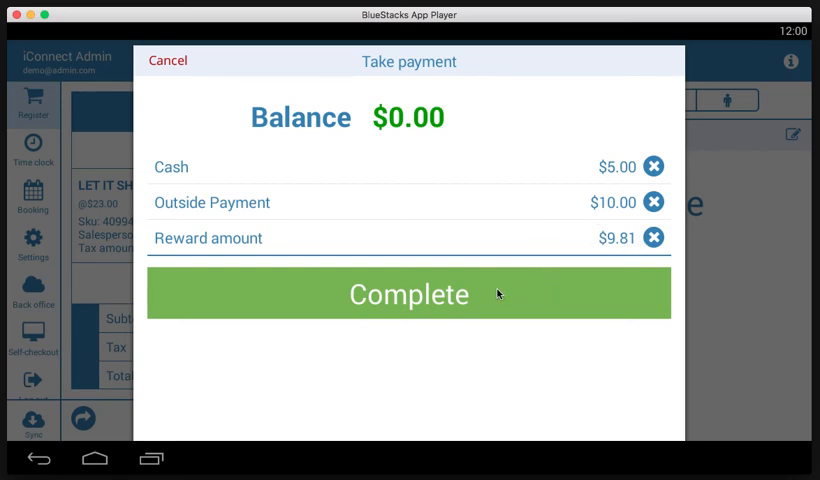
- Complete the sale and close the receipt, leaving an empty $0.00 Guest Customer ticket
click(408, 293)
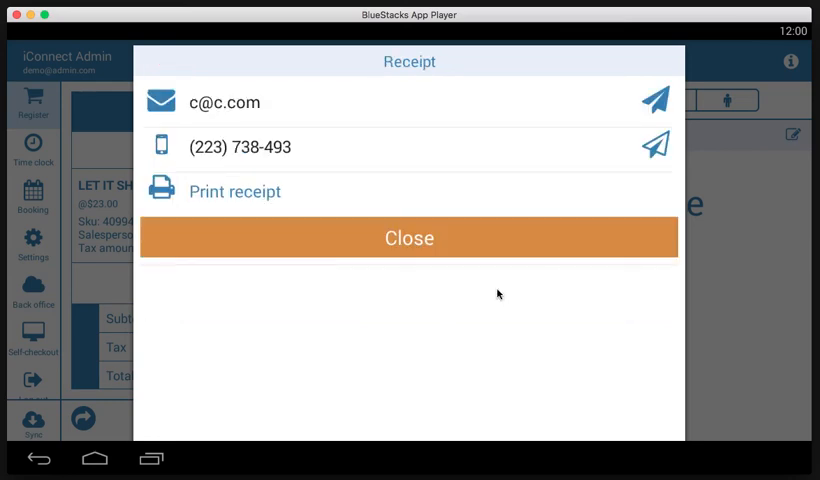
mouse_move(420, 121)
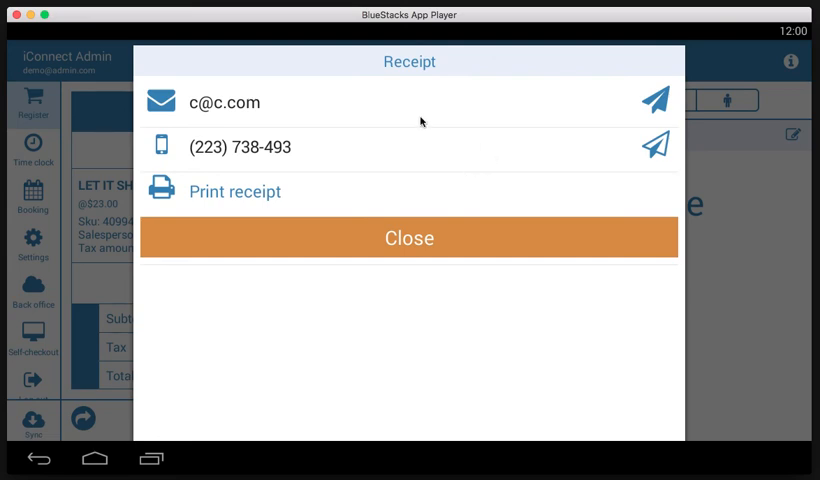
mouse_move(268, 117)
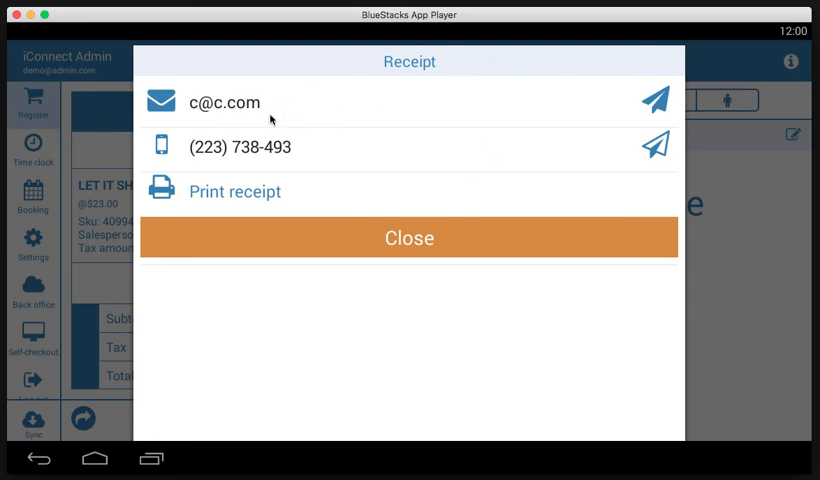
mouse_move(366, 99)
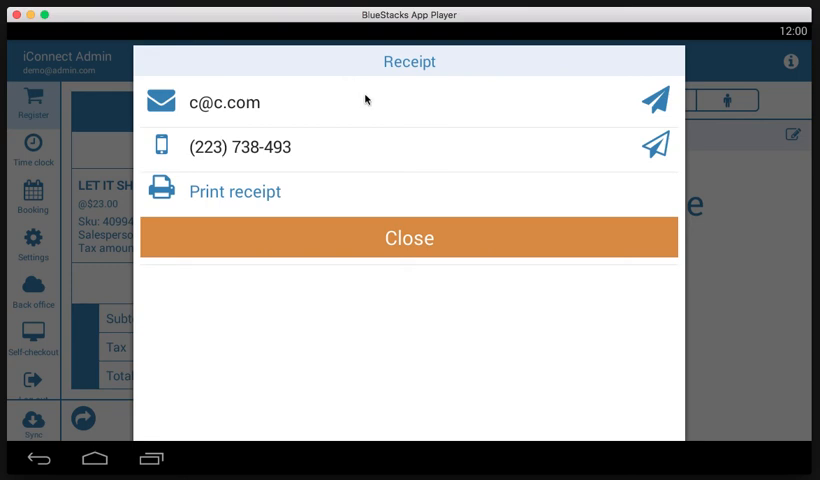
mouse_move(262, 154)
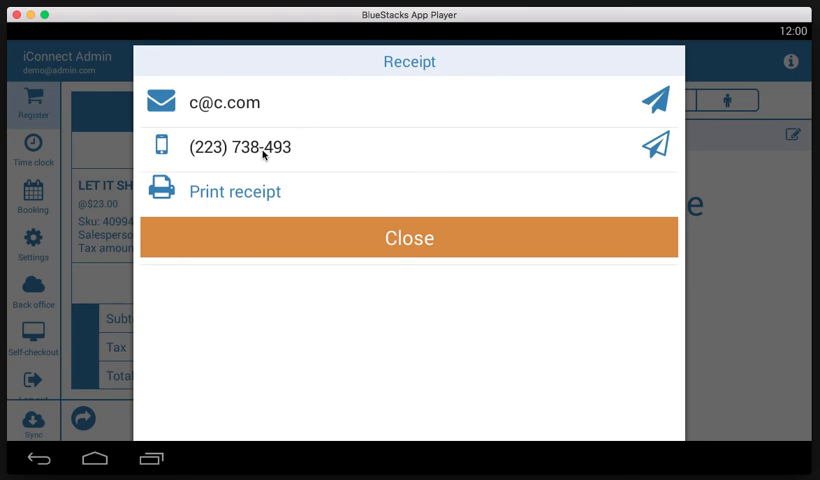
mouse_move(345, 150)
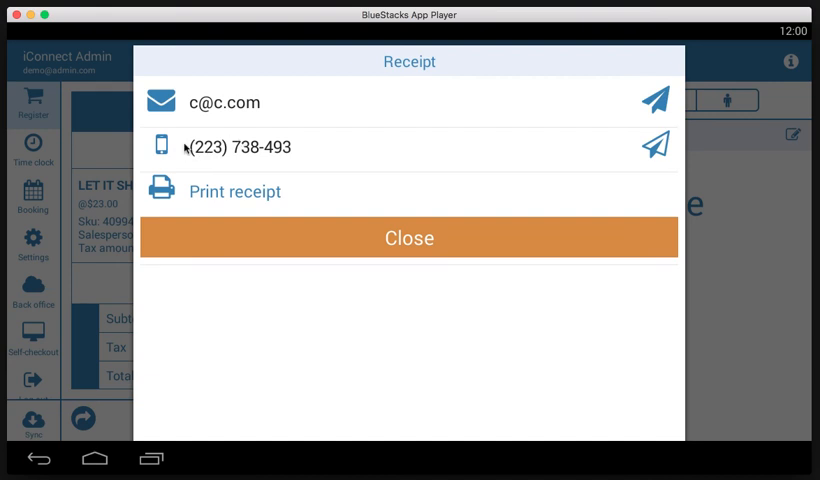
mouse_move(467, 174)
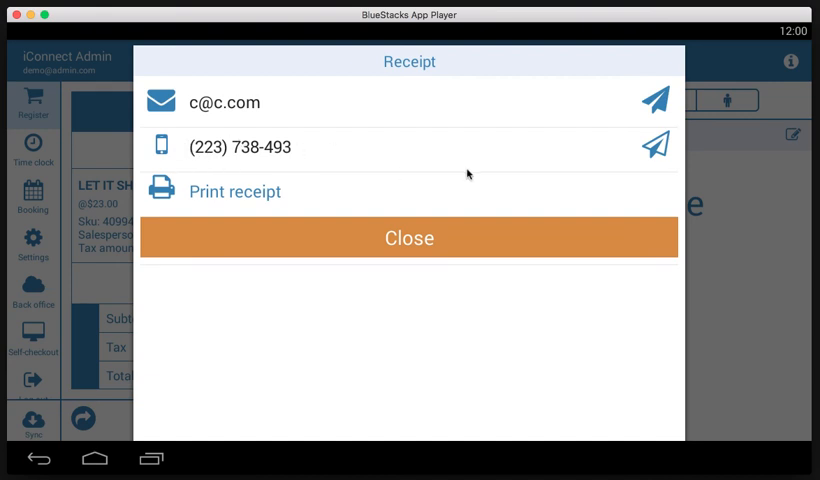
mouse_move(322, 124)
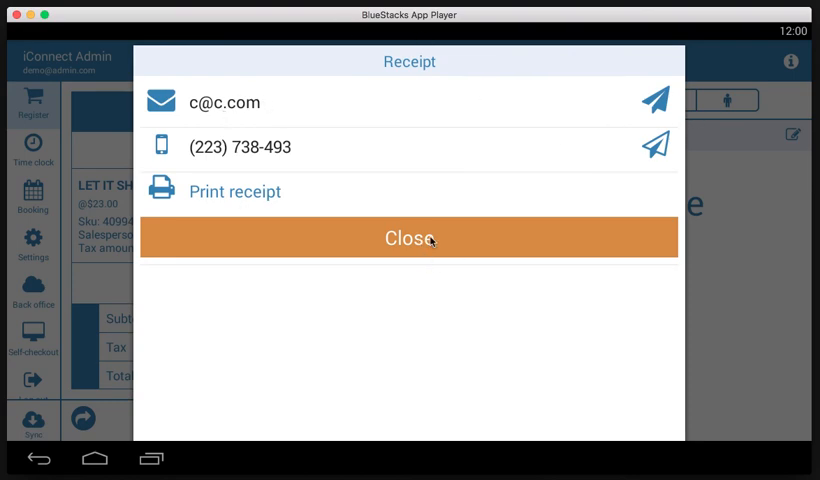
click(409, 238)
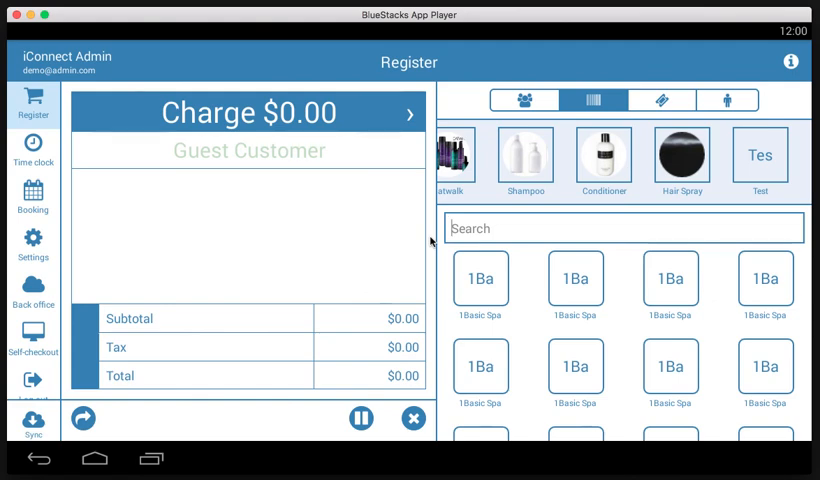